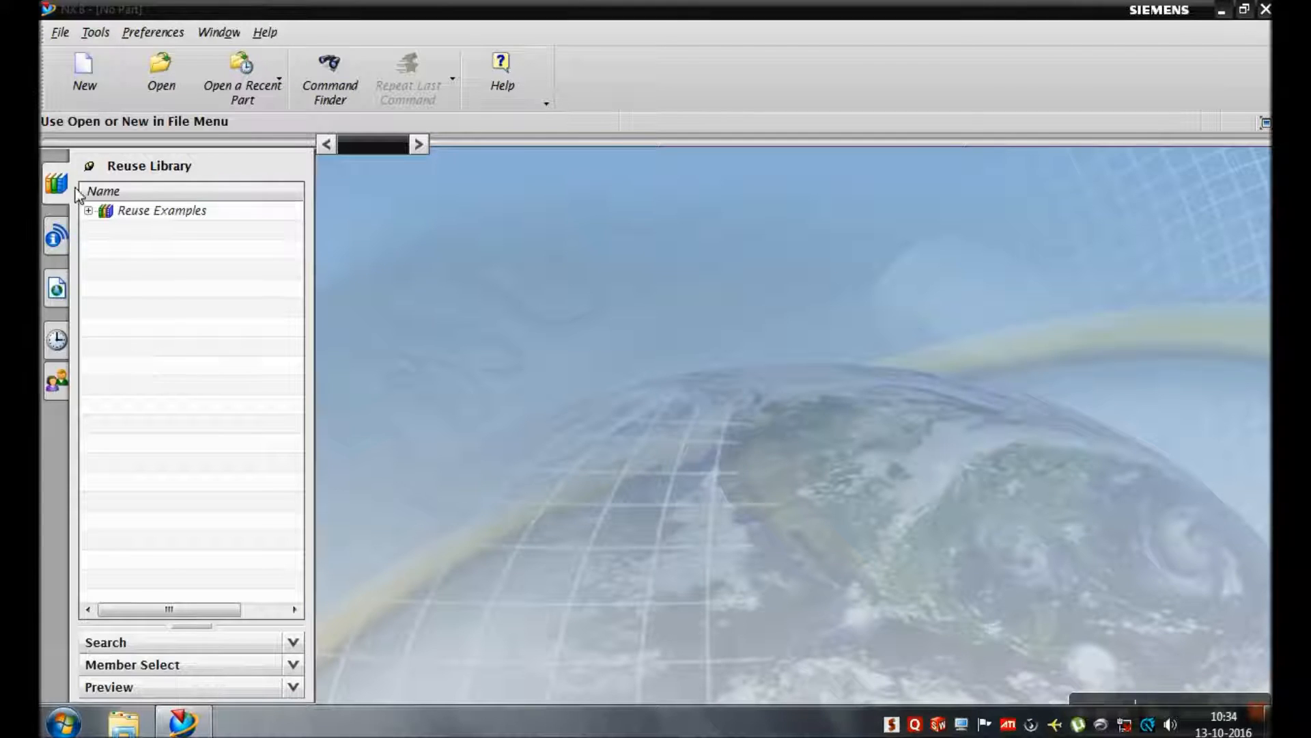
# - Start a new millimetre Model part named 'impeller'
pyautogui.click(84, 68)
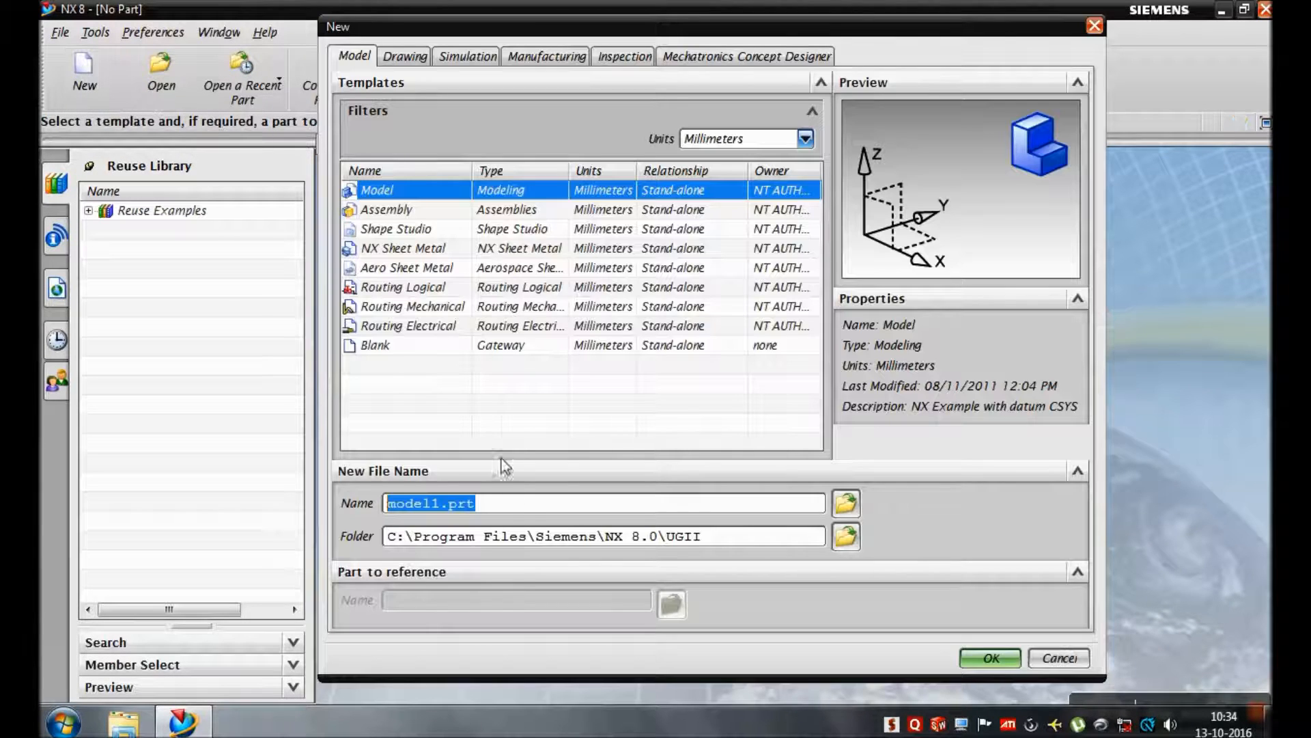
pyautogui.moveTo(374, 513)
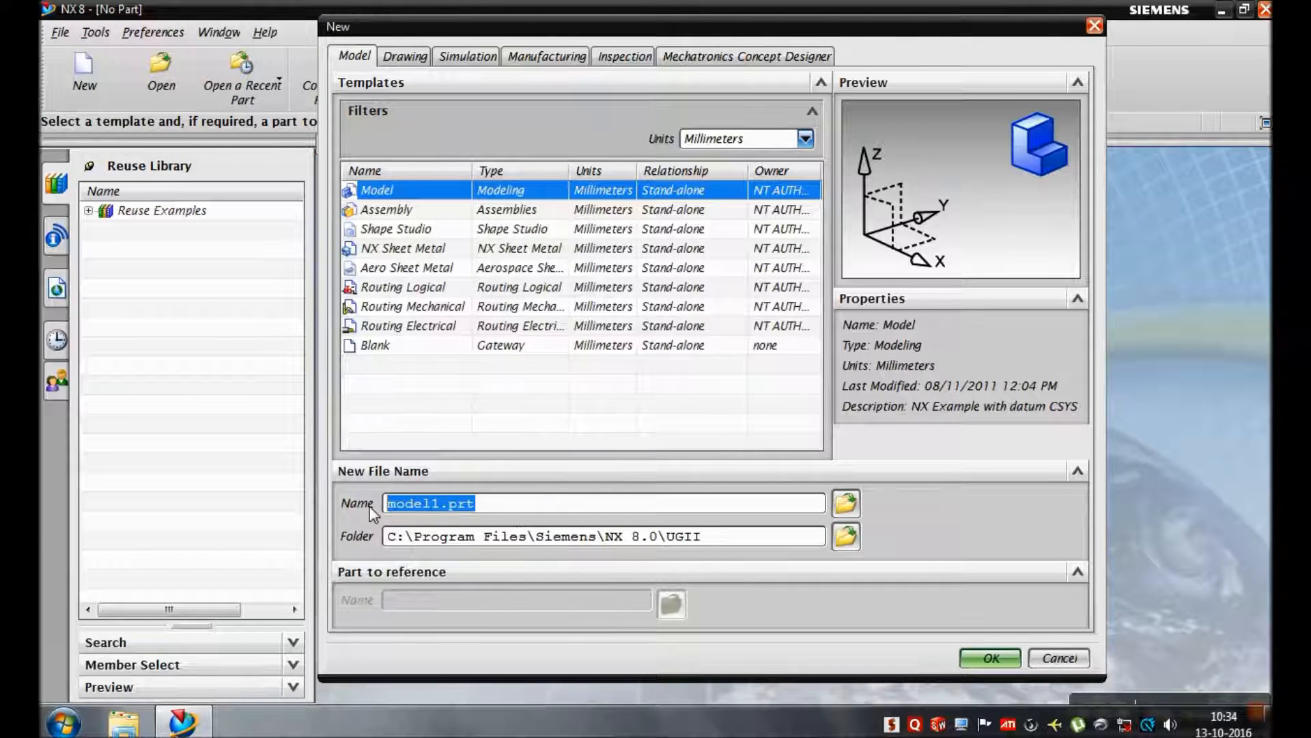
pyautogui.write('impeller')
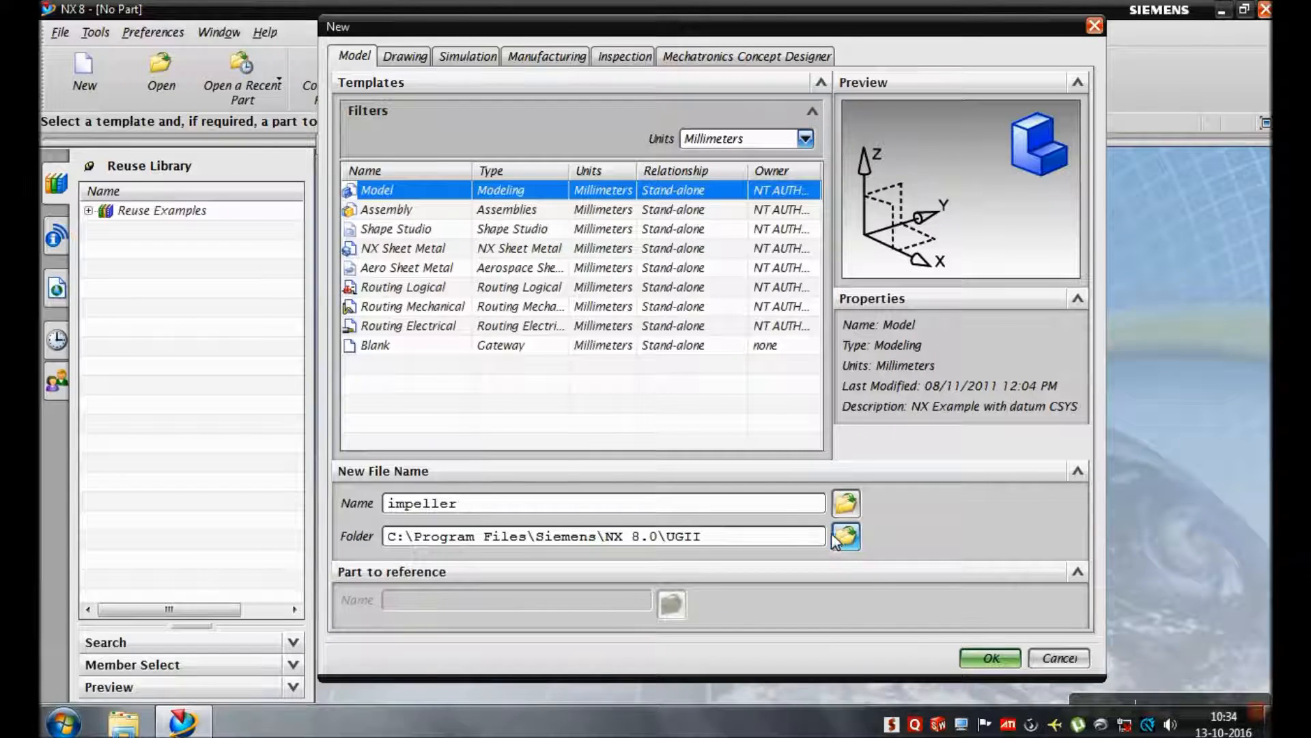
# - Create the impeller part and start a Revolve feature
pyautogui.click(993, 658)
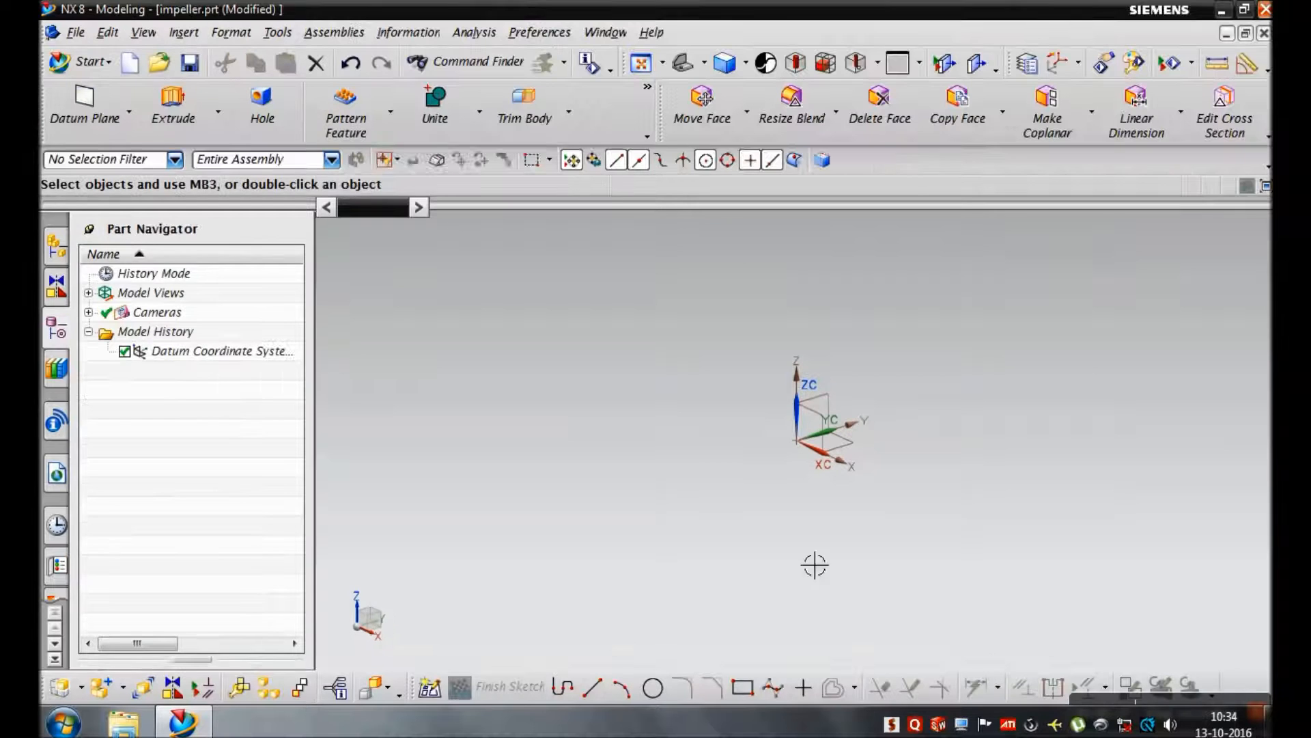
pyautogui.click(218, 110)
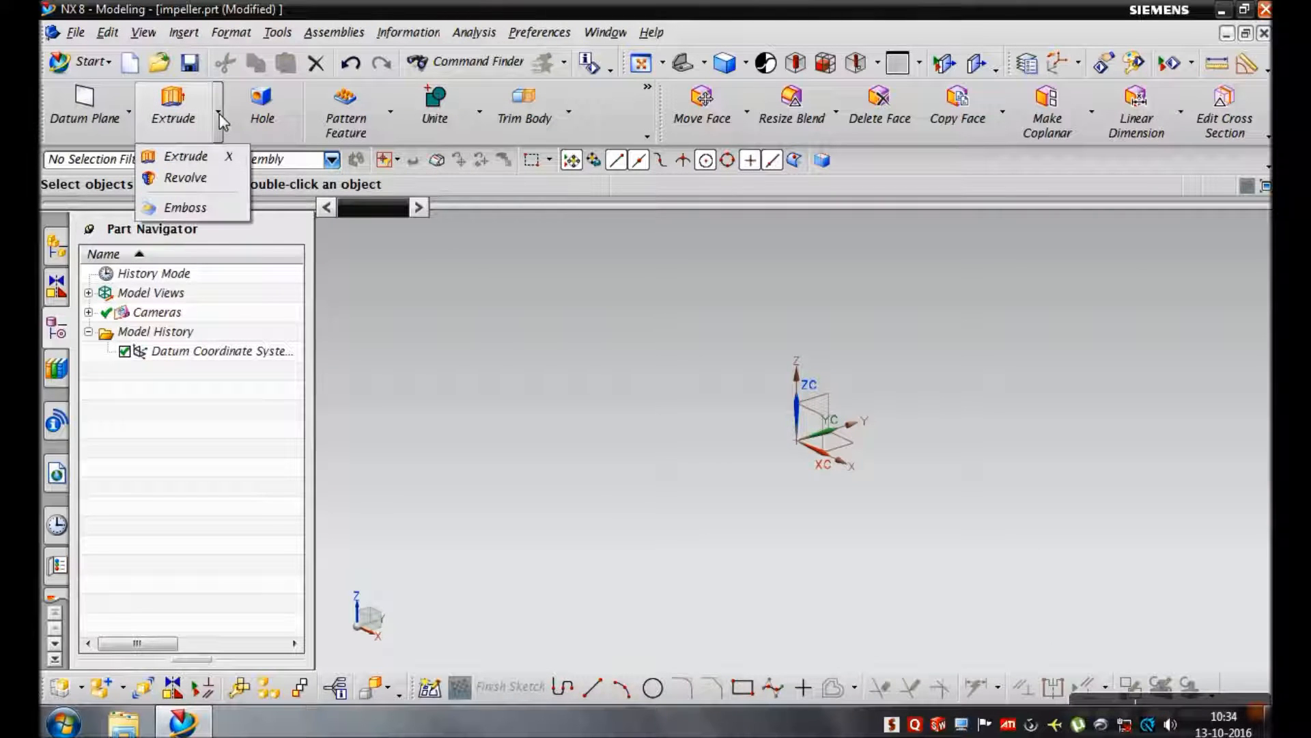
pyautogui.moveTo(202, 177)
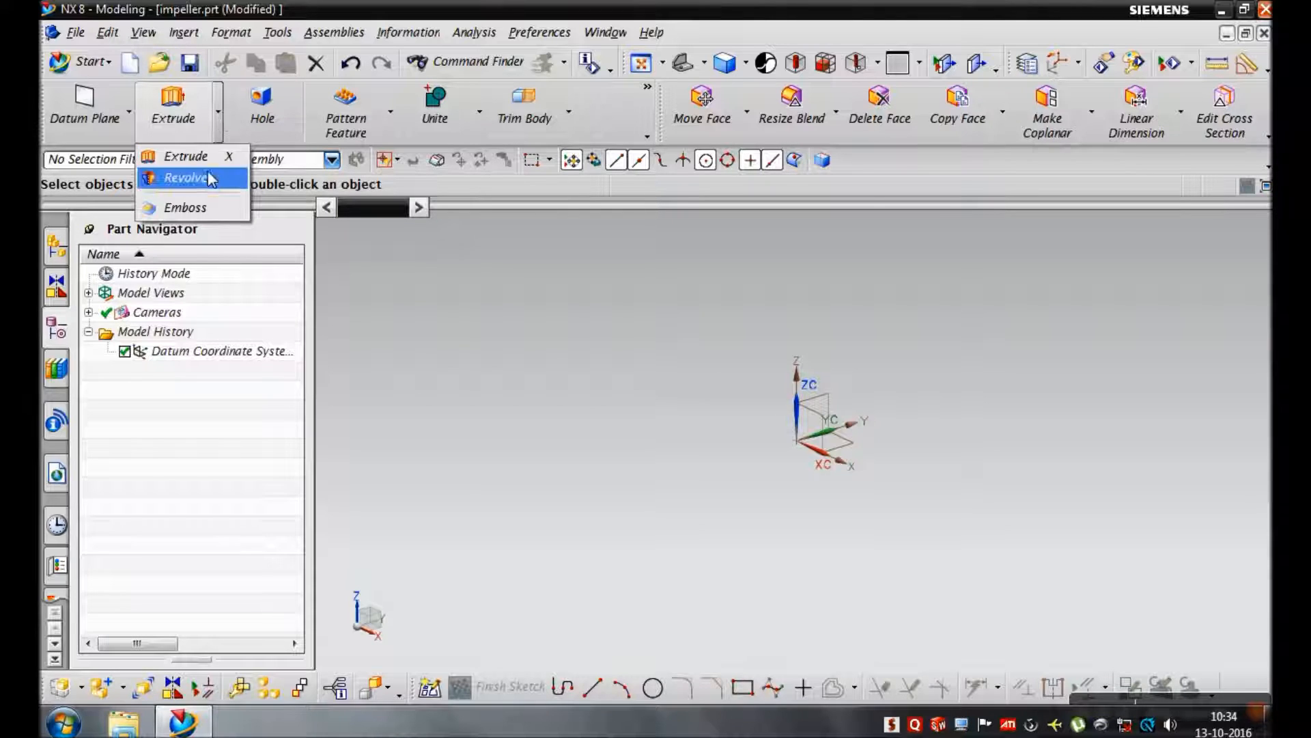
pyautogui.click(183, 177)
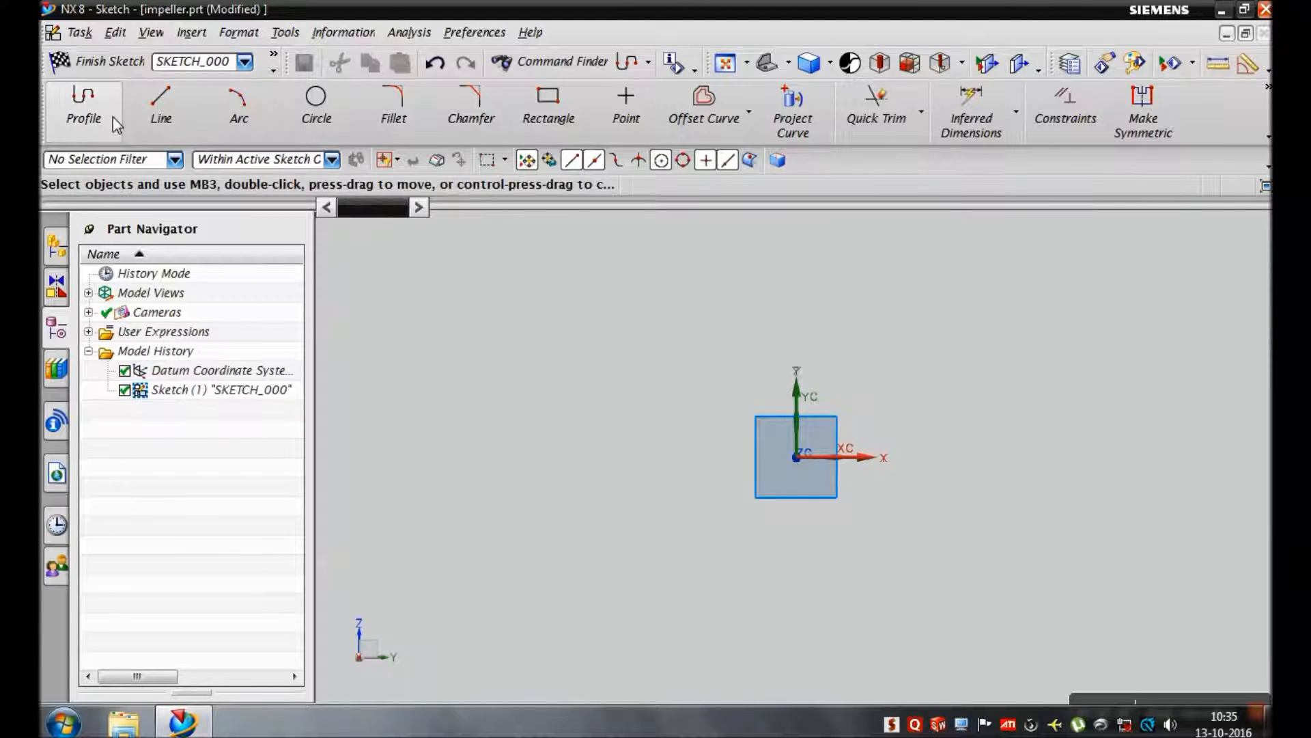
# - Draw the stepped line profile, entering lengths 7 and 75/2
pyautogui.click(83, 109)
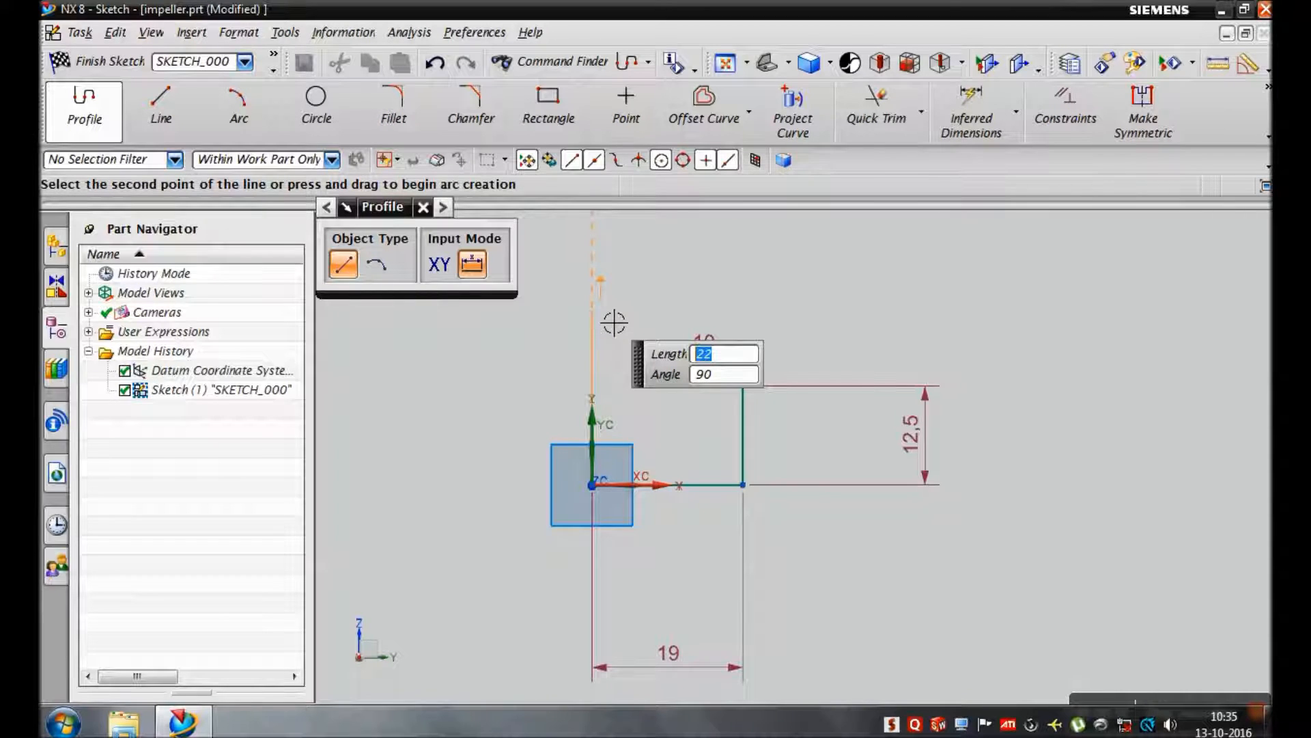
pyautogui.write('7')
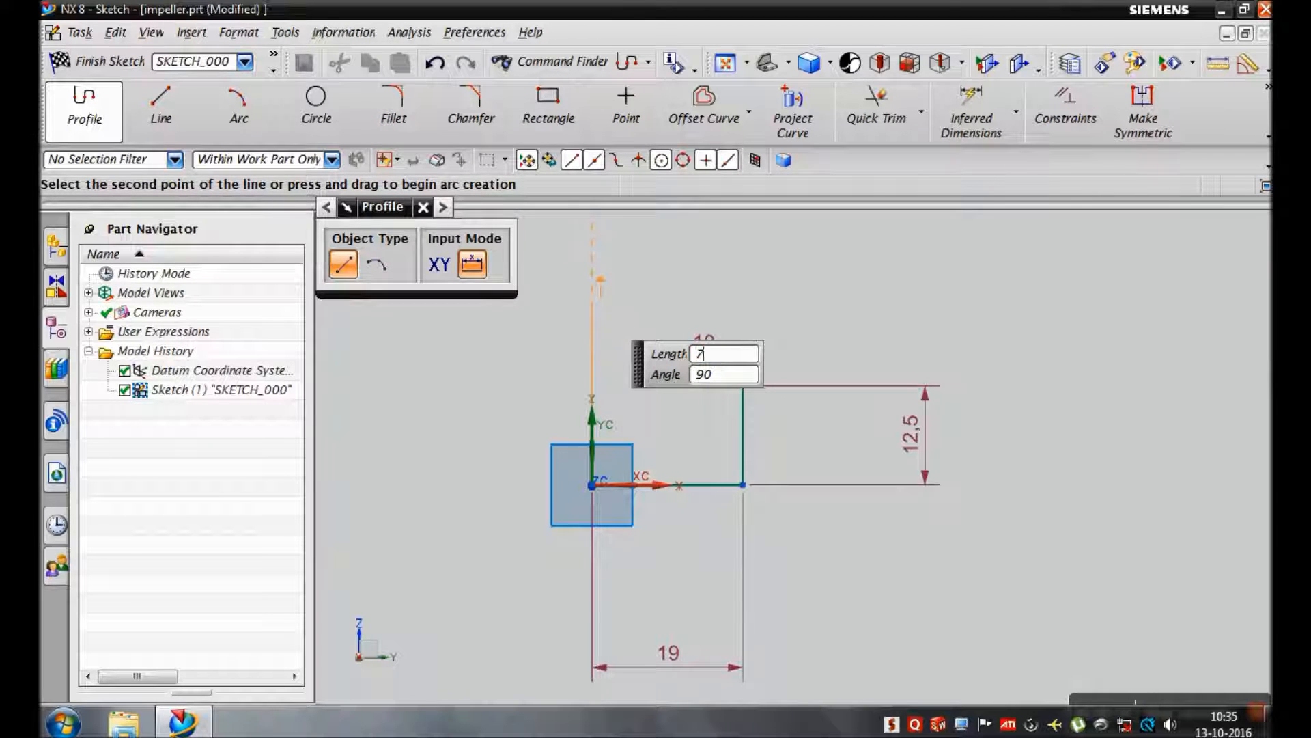
pyautogui.write('75/2')
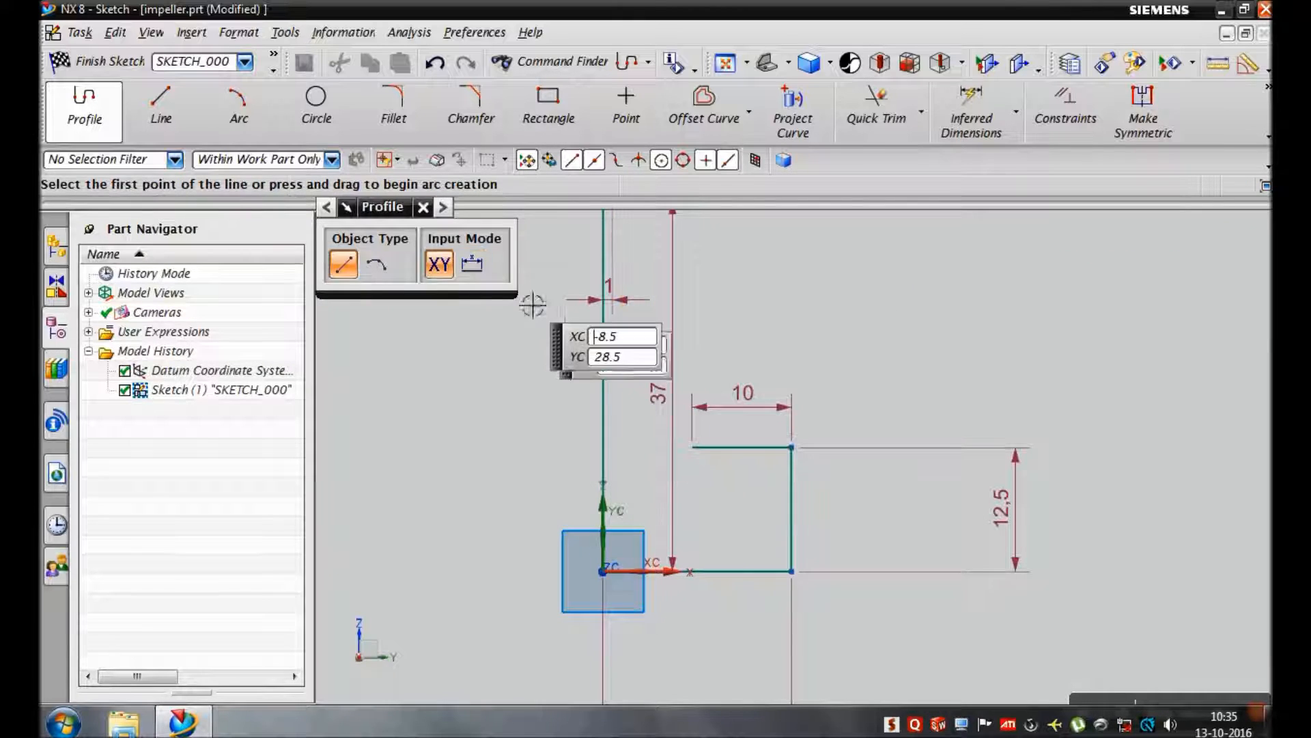
# - Place a circle at the step corner and set its diameter to 12
pyautogui.click(316, 100)
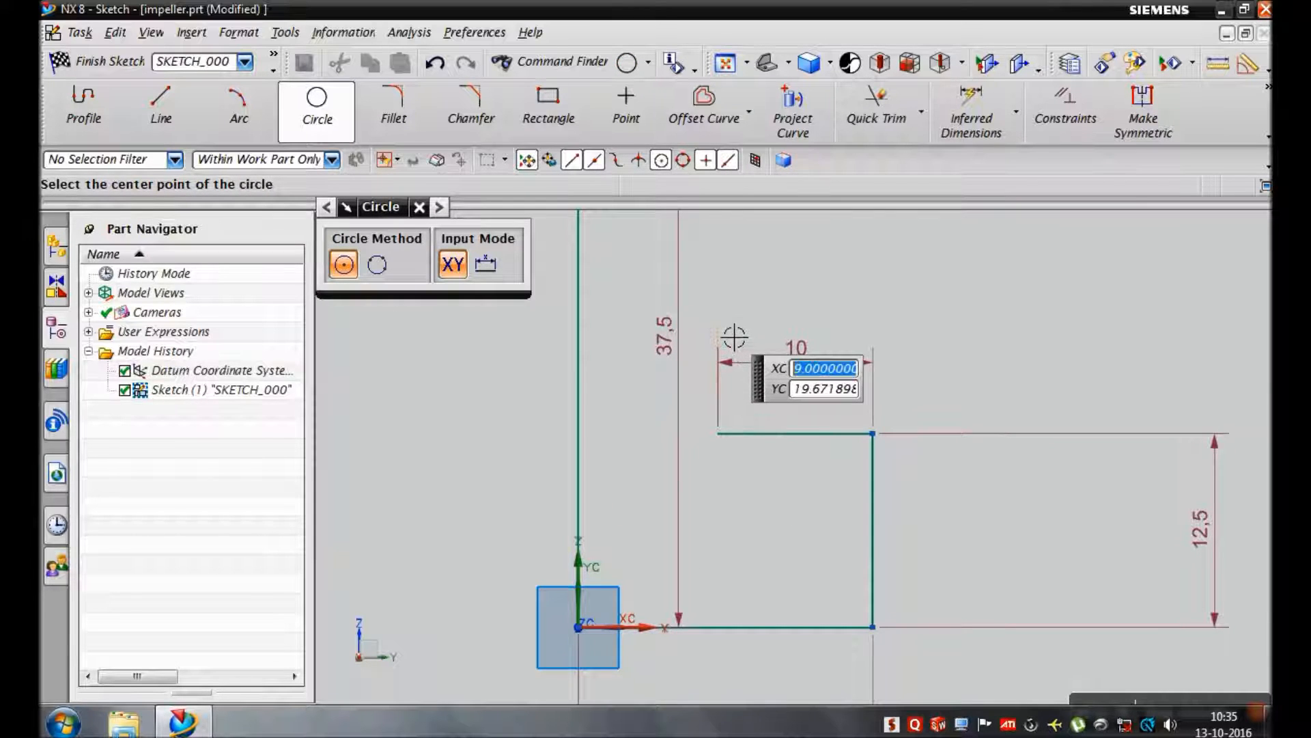
pyautogui.click(735, 339)
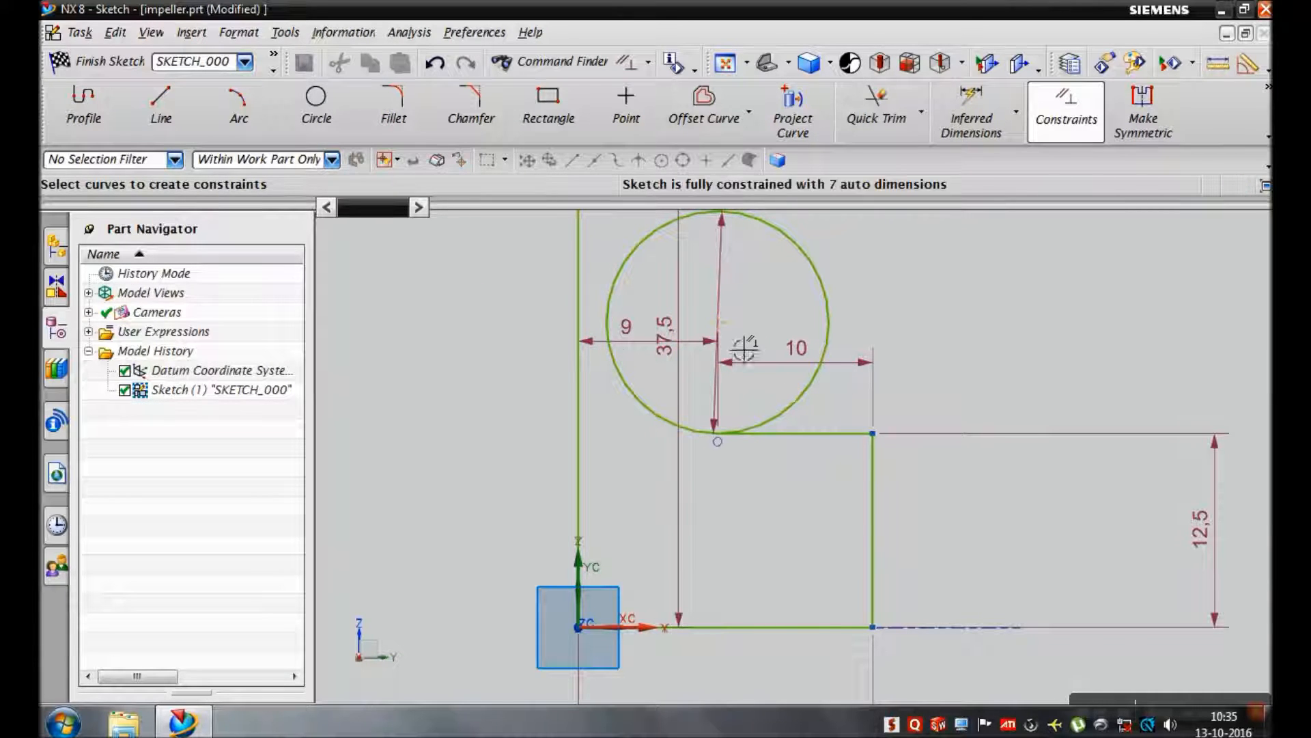
pyautogui.moveTo(736, 284)
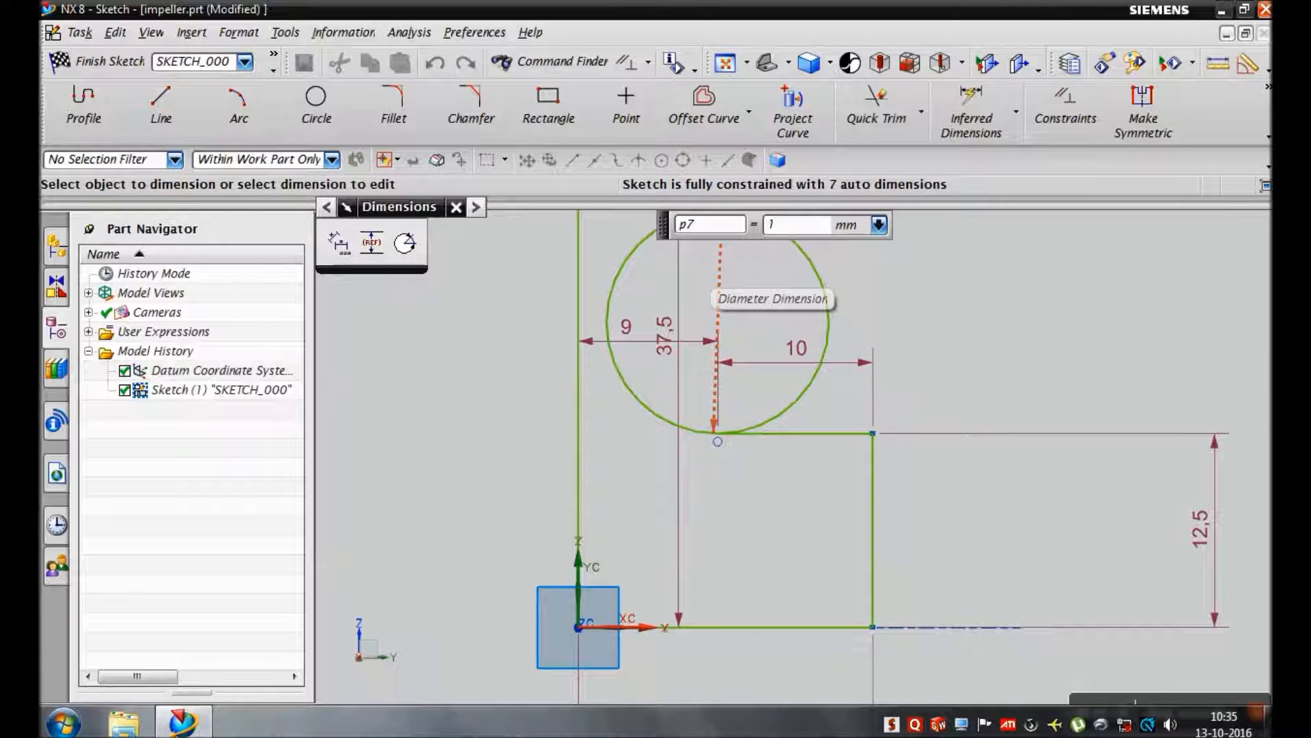
pyautogui.write('12')
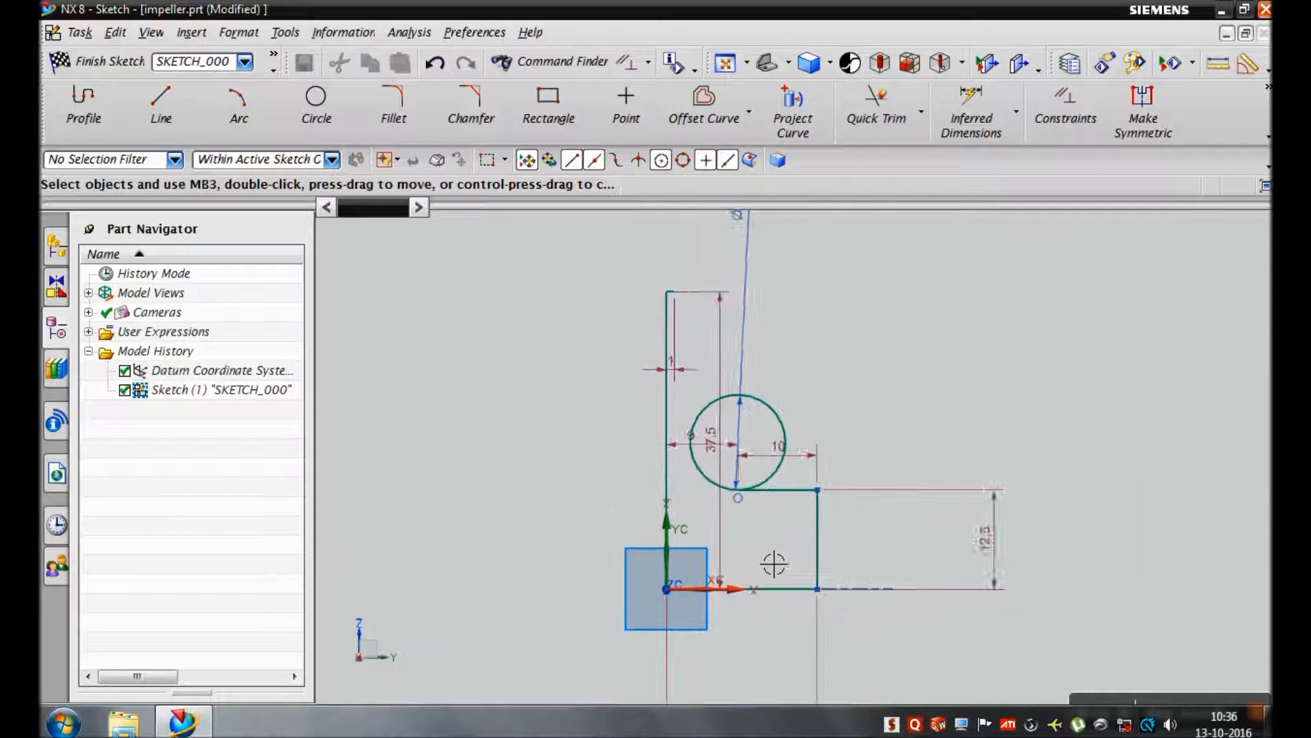
# - Add a tangent line, trim the circle, and revolve the profile 360° into a solid
pyautogui.click(160, 102)
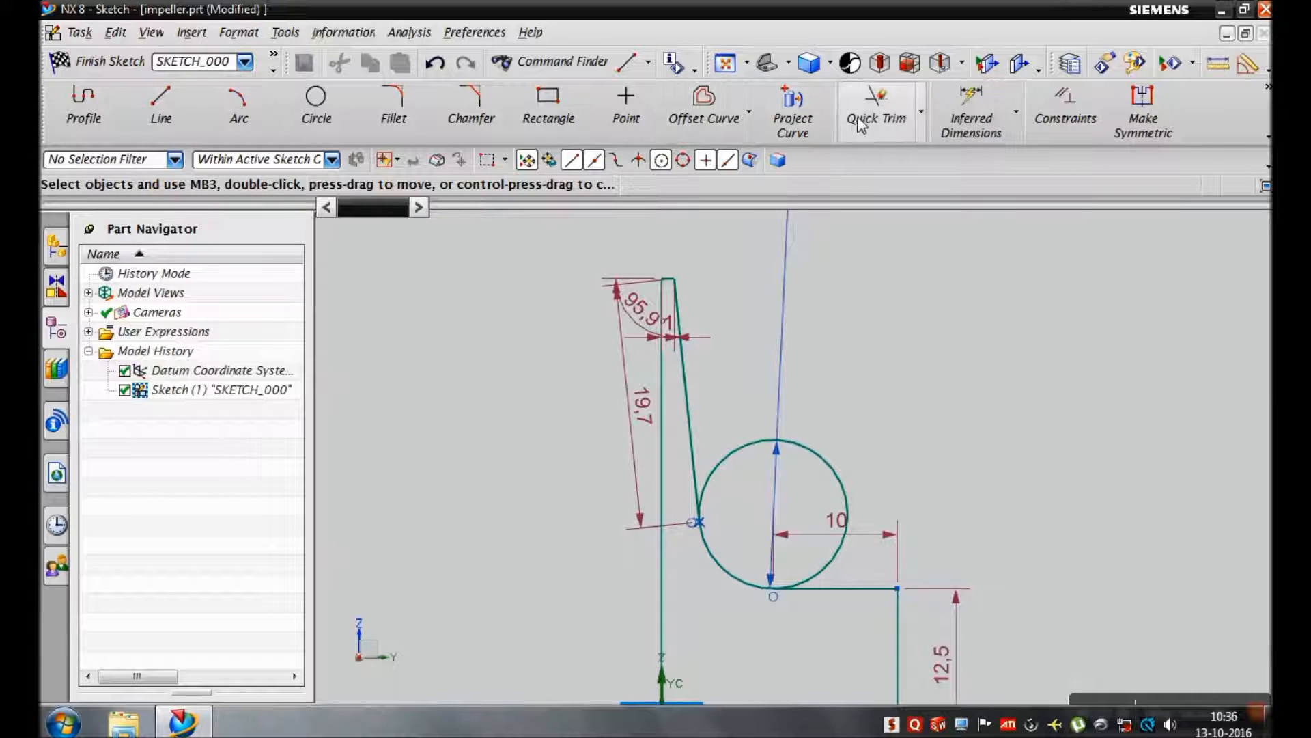
pyautogui.click(876, 95)
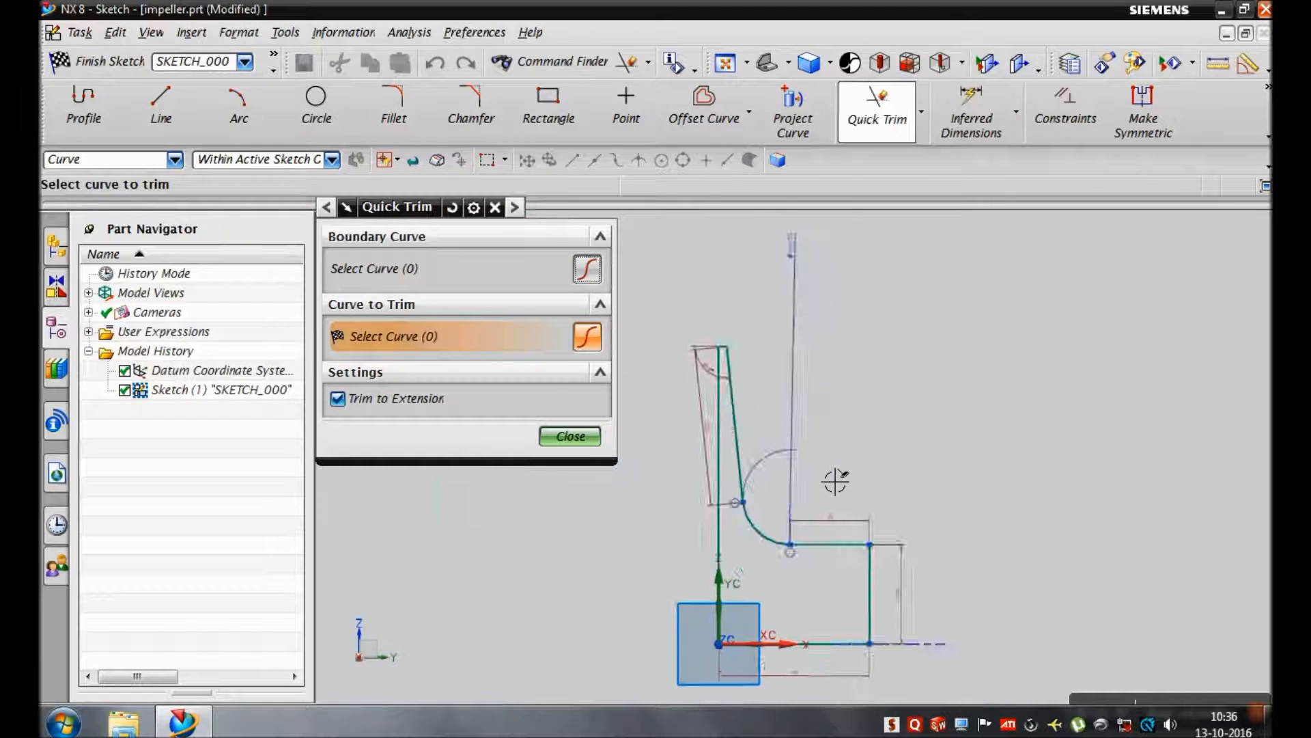
pyautogui.click(569, 437)
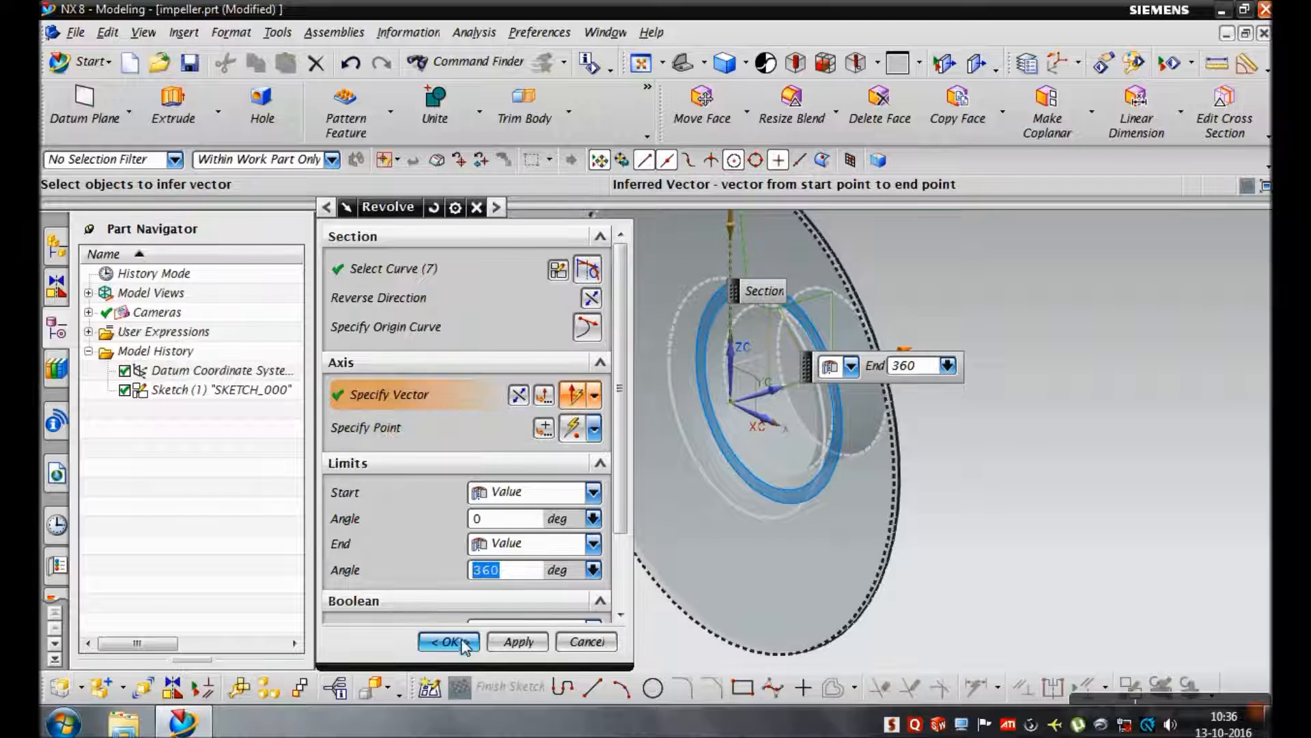
pyautogui.click(447, 641)
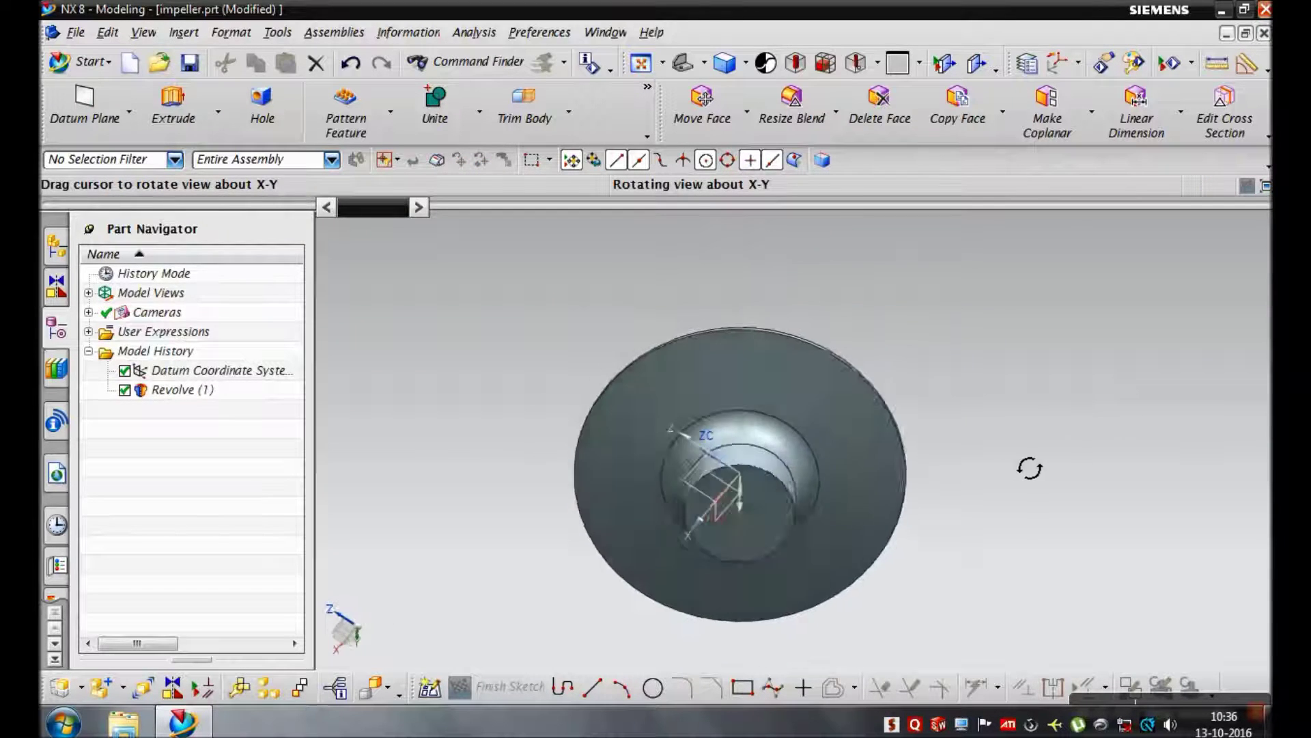
# - Start an Extrude sketch with the shaft-hole circle centred at the origin
pyautogui.click(217, 112)
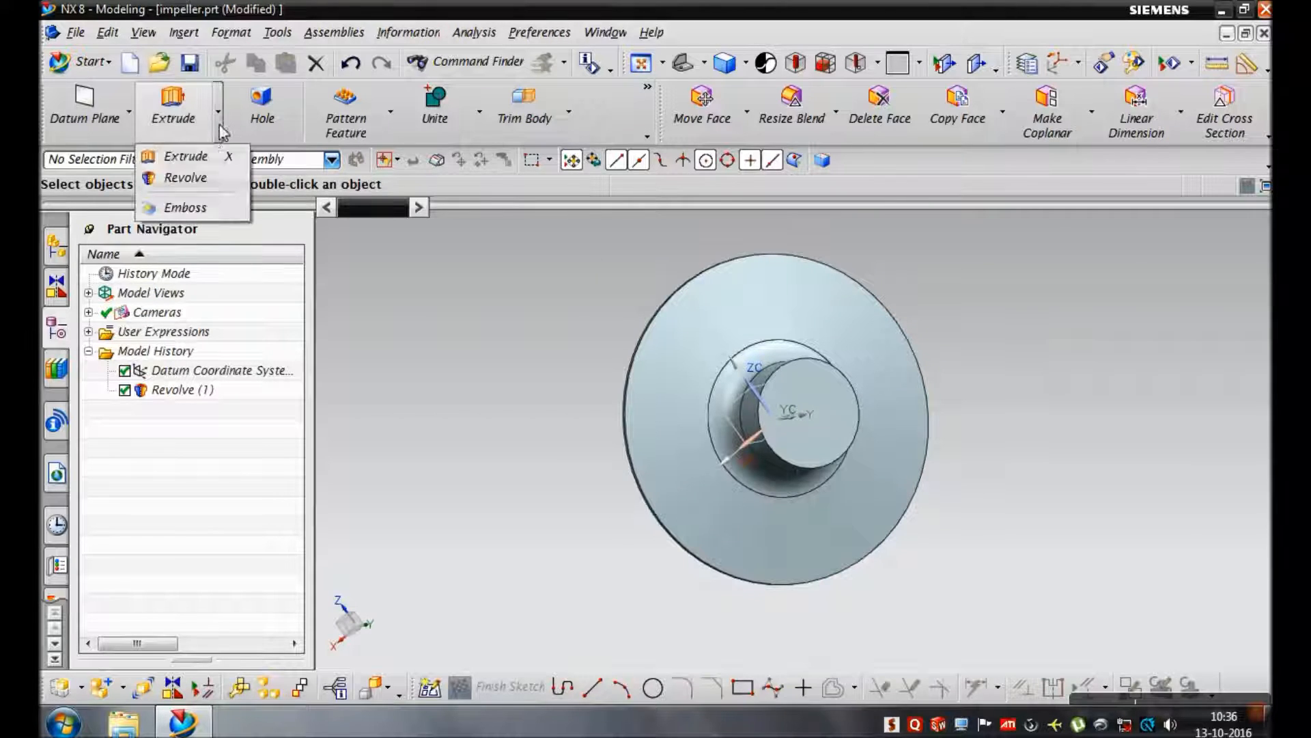
pyautogui.moveTo(184, 178)
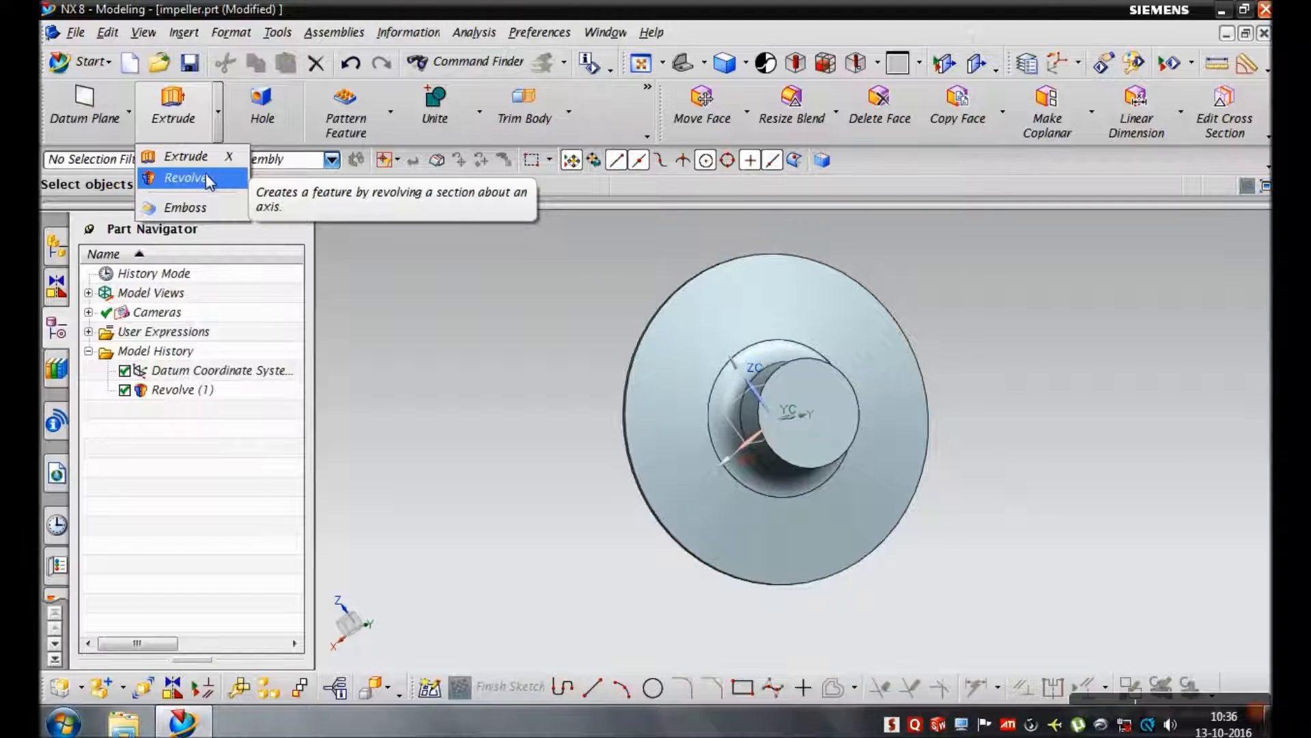
pyautogui.moveTo(184, 157)
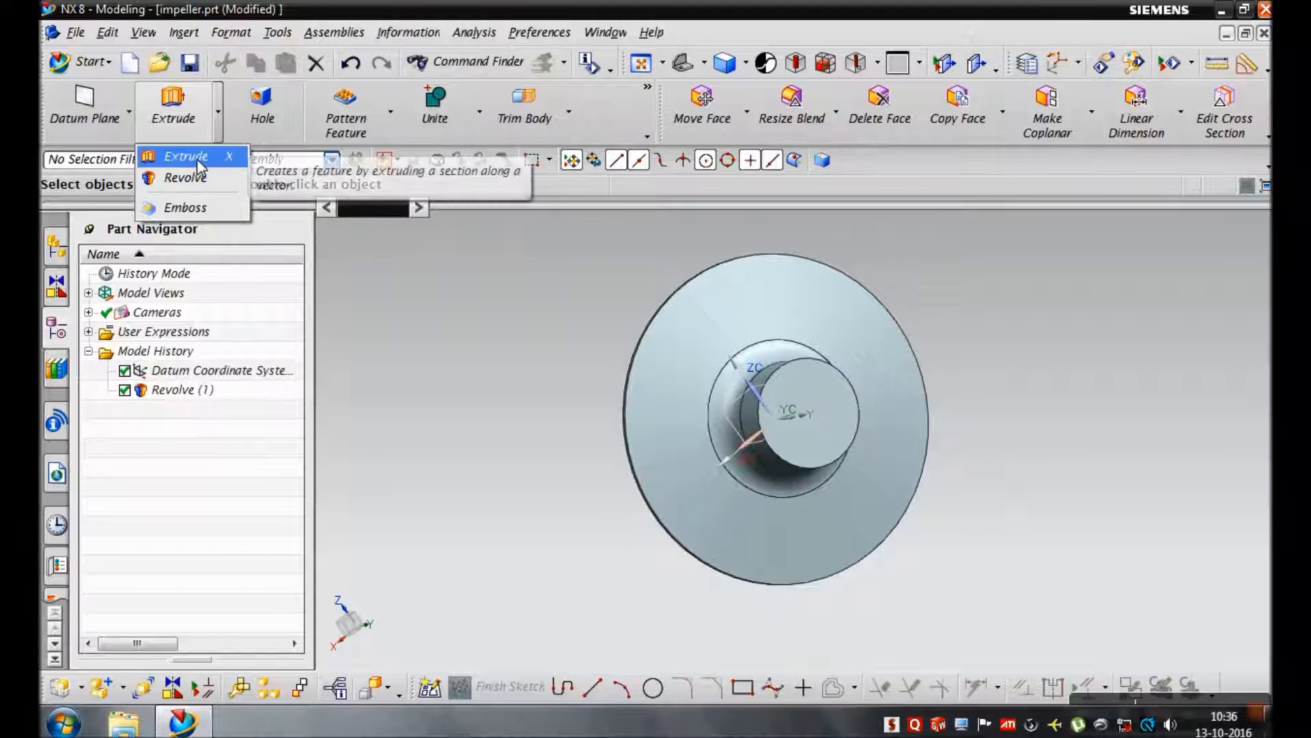
pyautogui.click(186, 156)
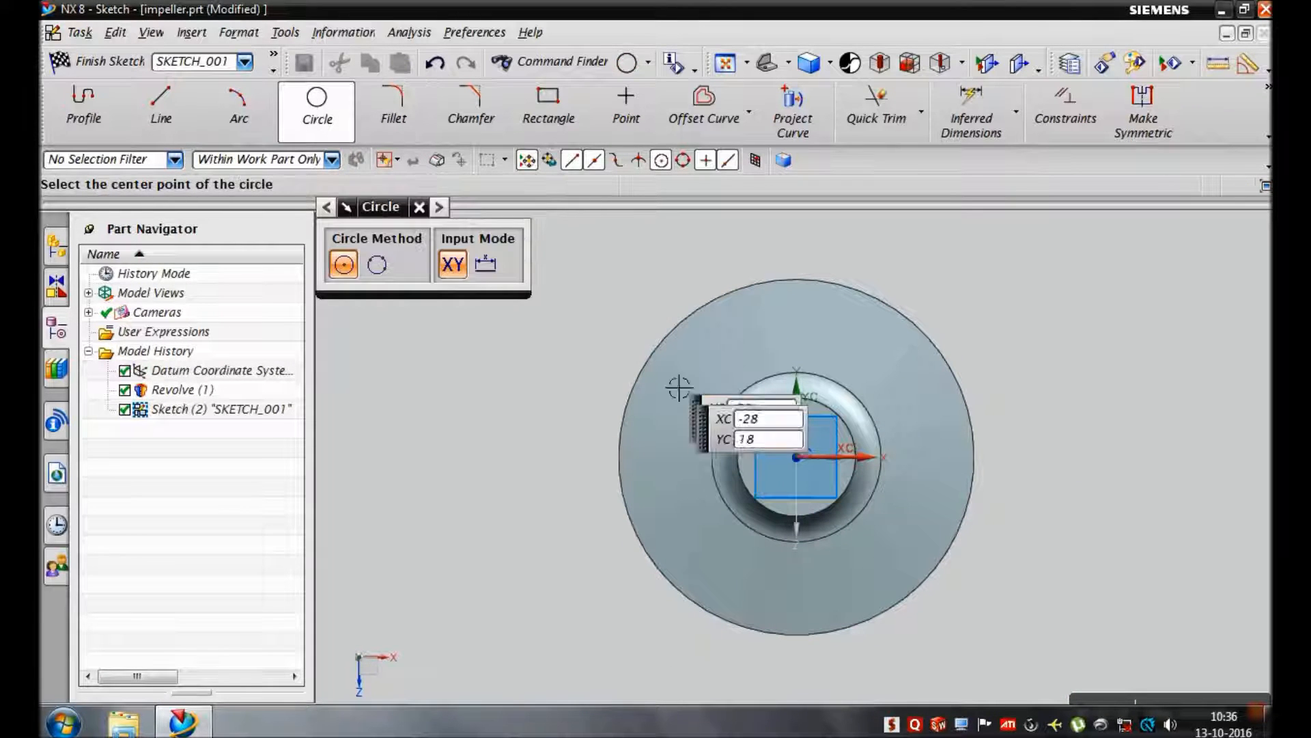
pyautogui.click(793, 458)
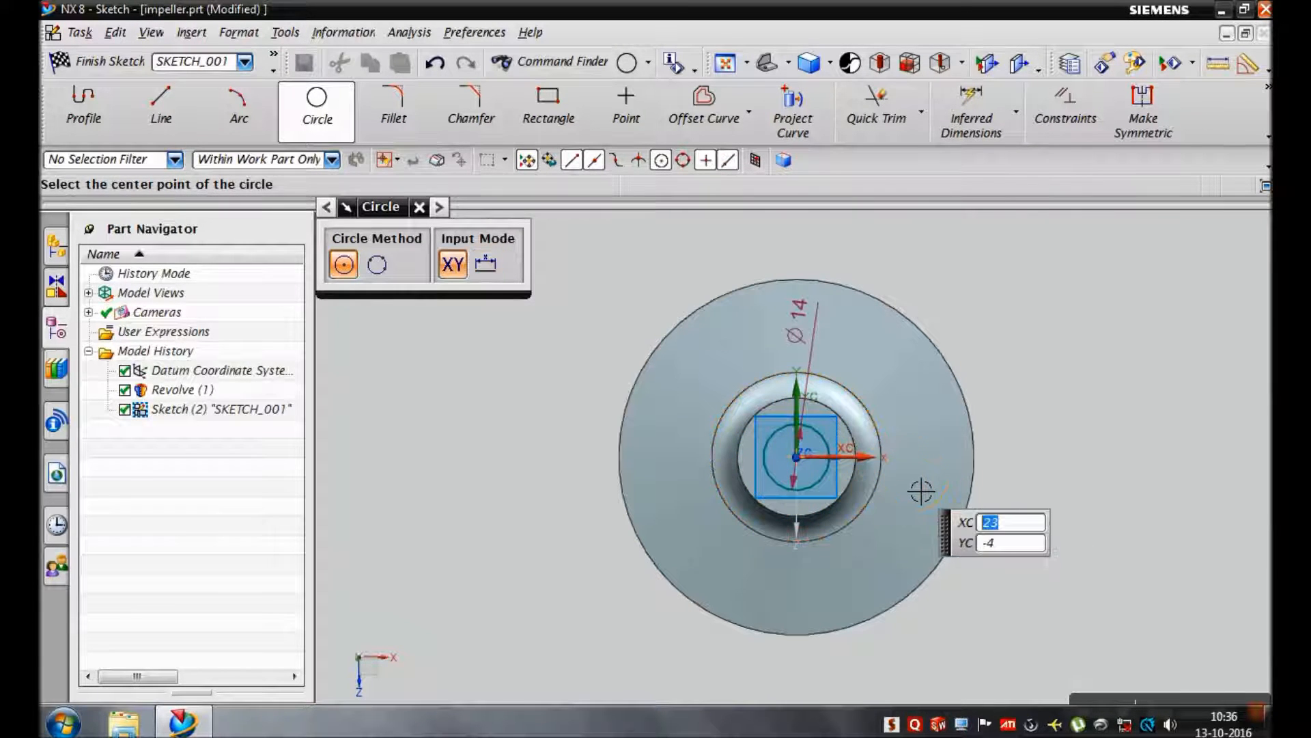
# - Draw the keyway rectangle across the circle and trim the arc inside it
pyautogui.click(548, 102)
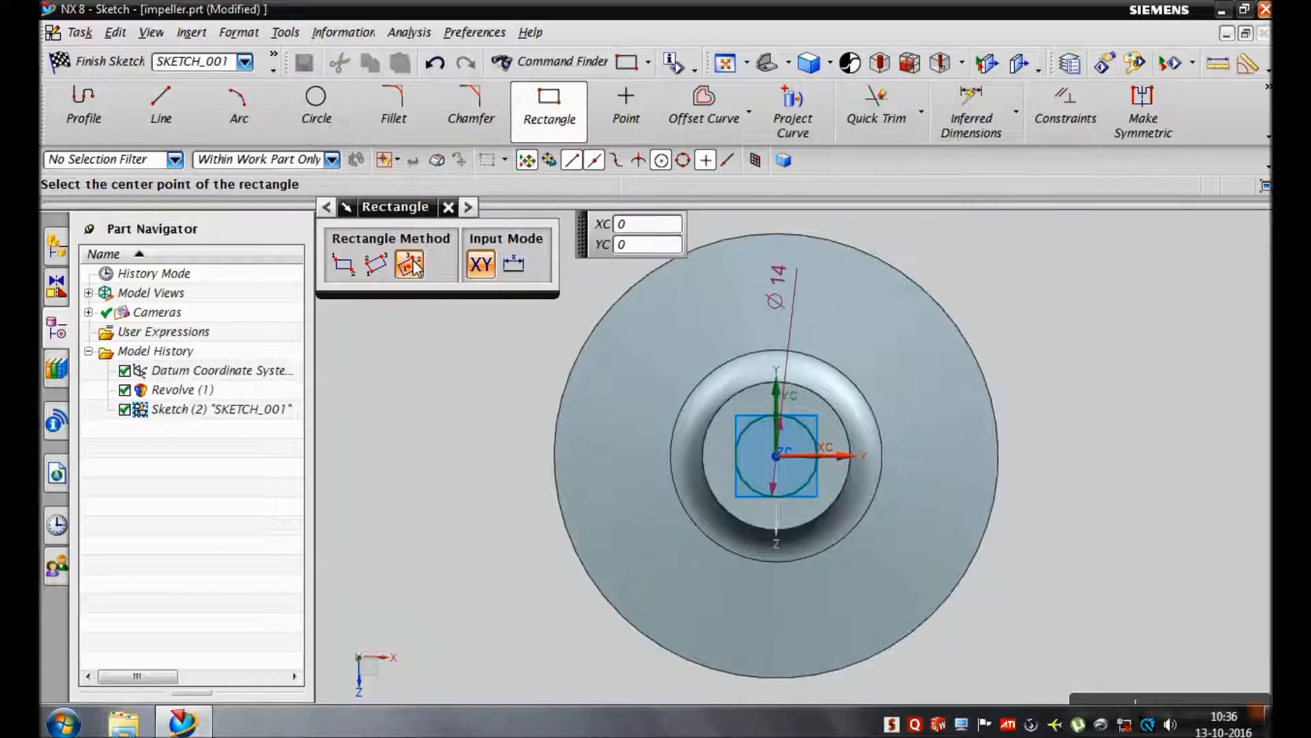
pyautogui.click(776, 457)
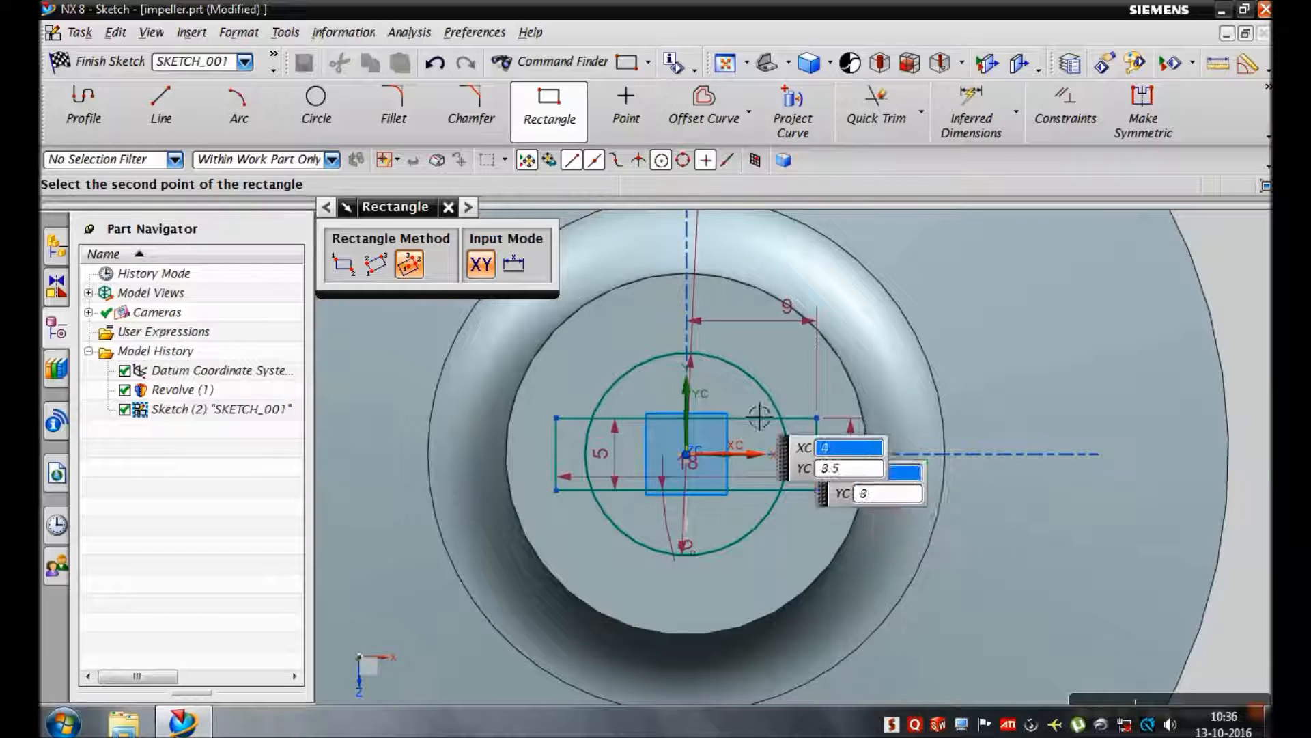
pyautogui.click(876, 100)
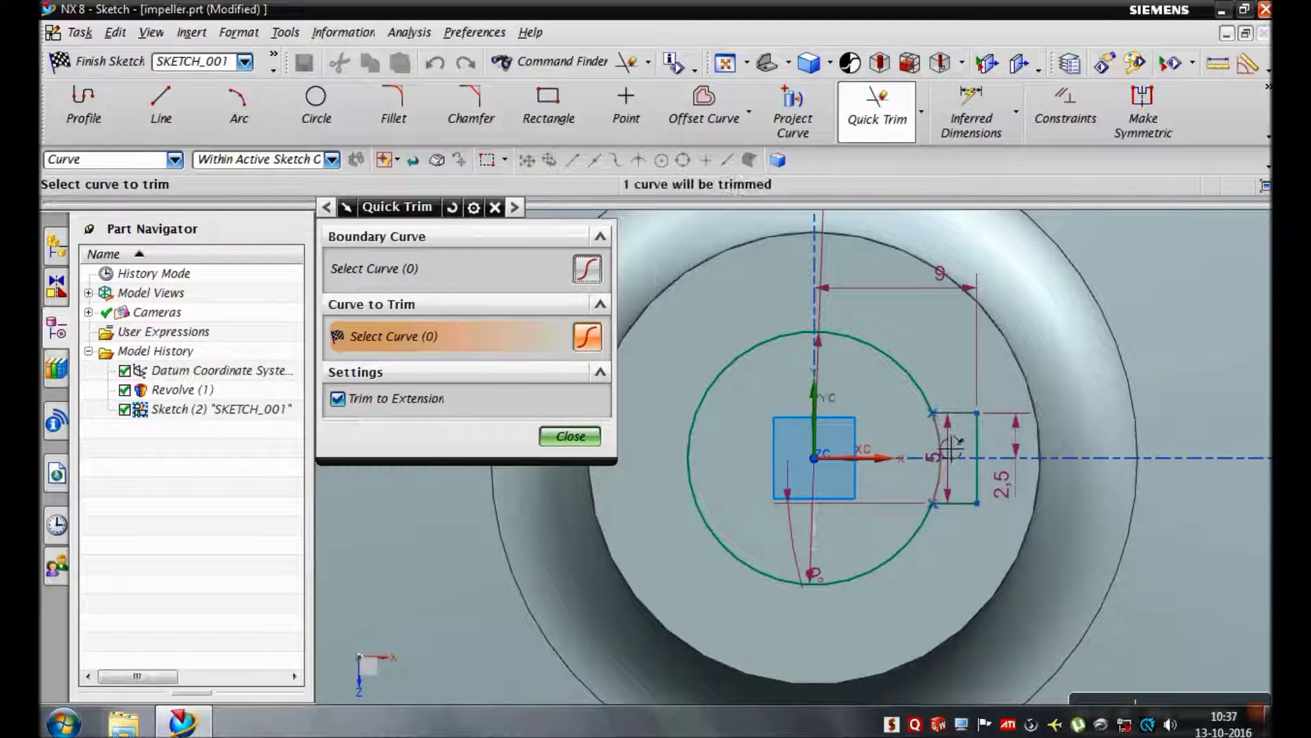
pyautogui.click(569, 437)
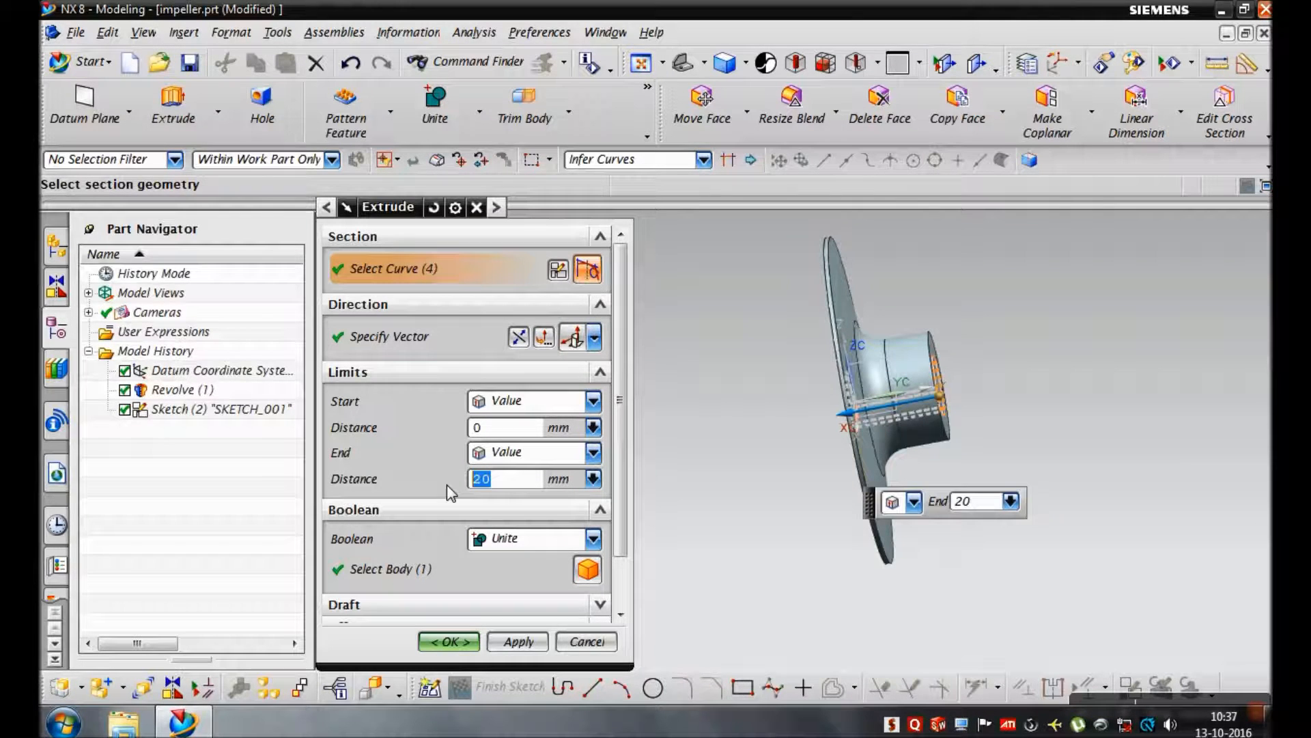
# - Extrude the keyed sketch 20 mm united with the disc, then orbit to inspect the hub
pyautogui.click(593, 539)
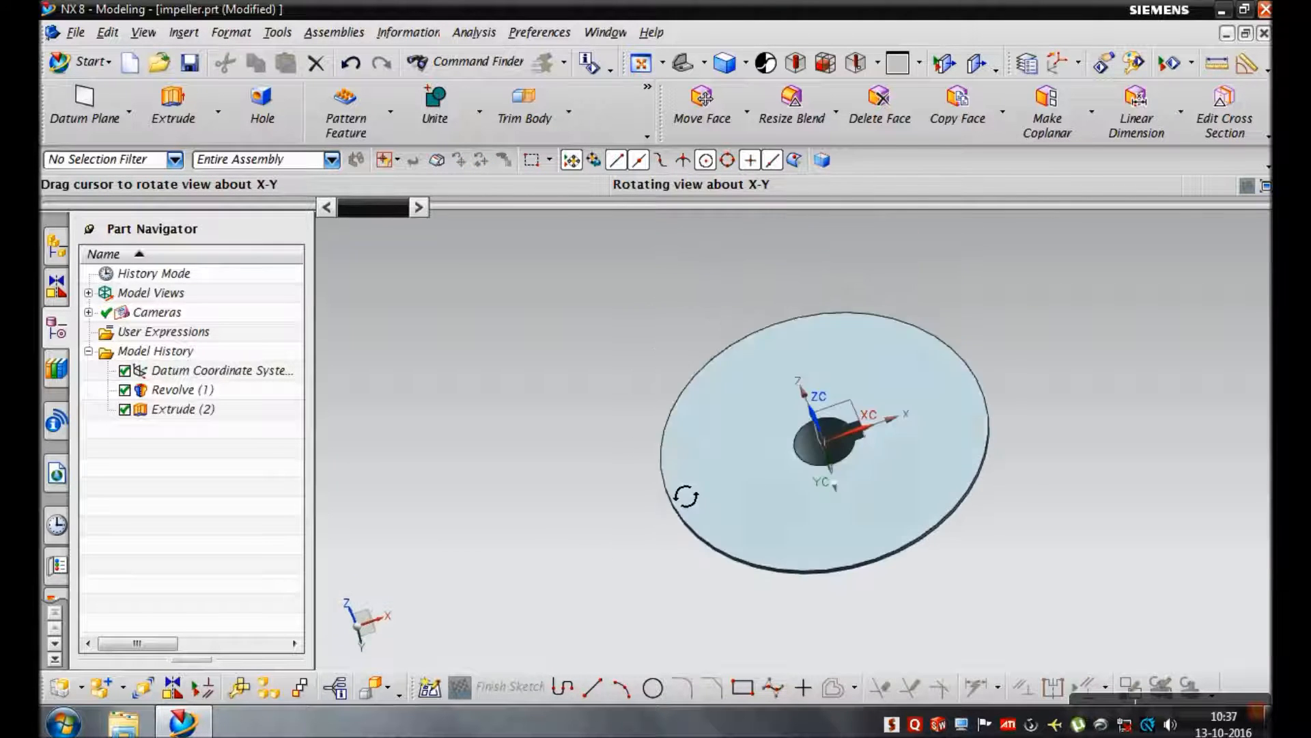
pyautogui.moveTo(686, 498); pyautogui.dragTo(670, 494)
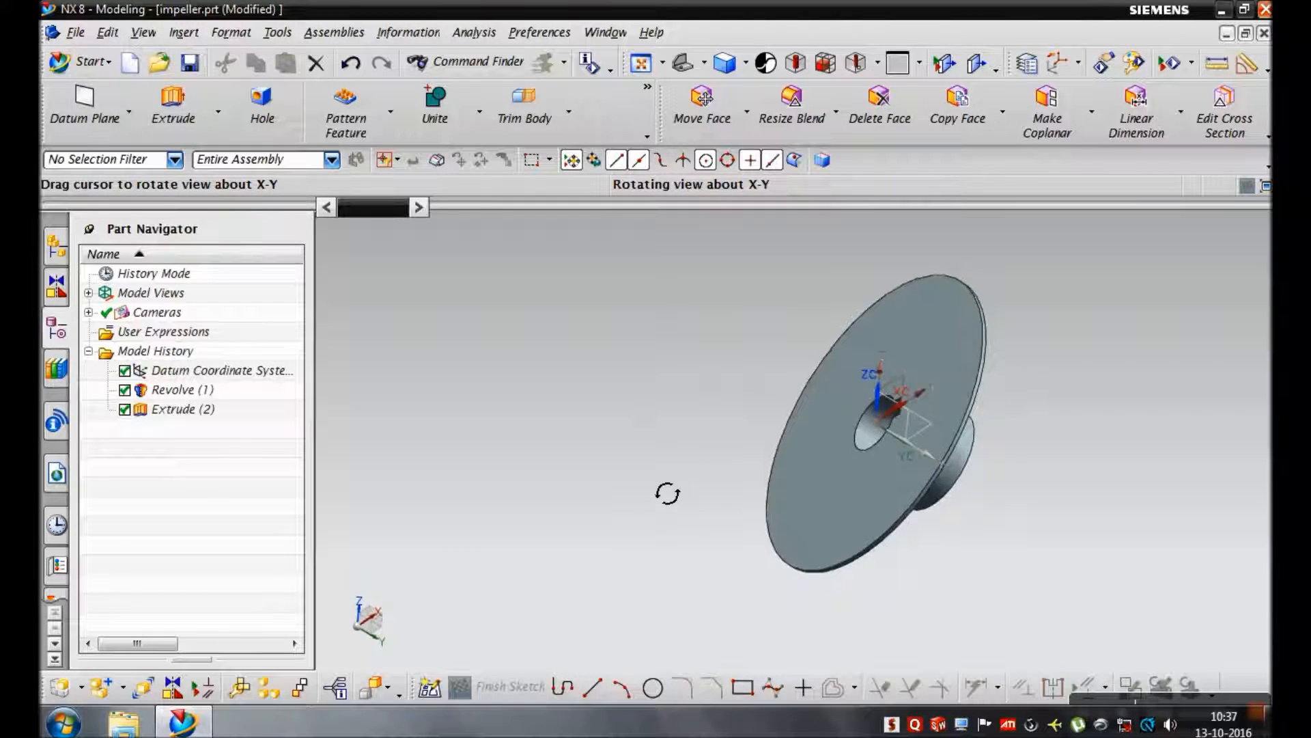
pyautogui.moveTo(669, 493); pyautogui.dragTo(593, 492)
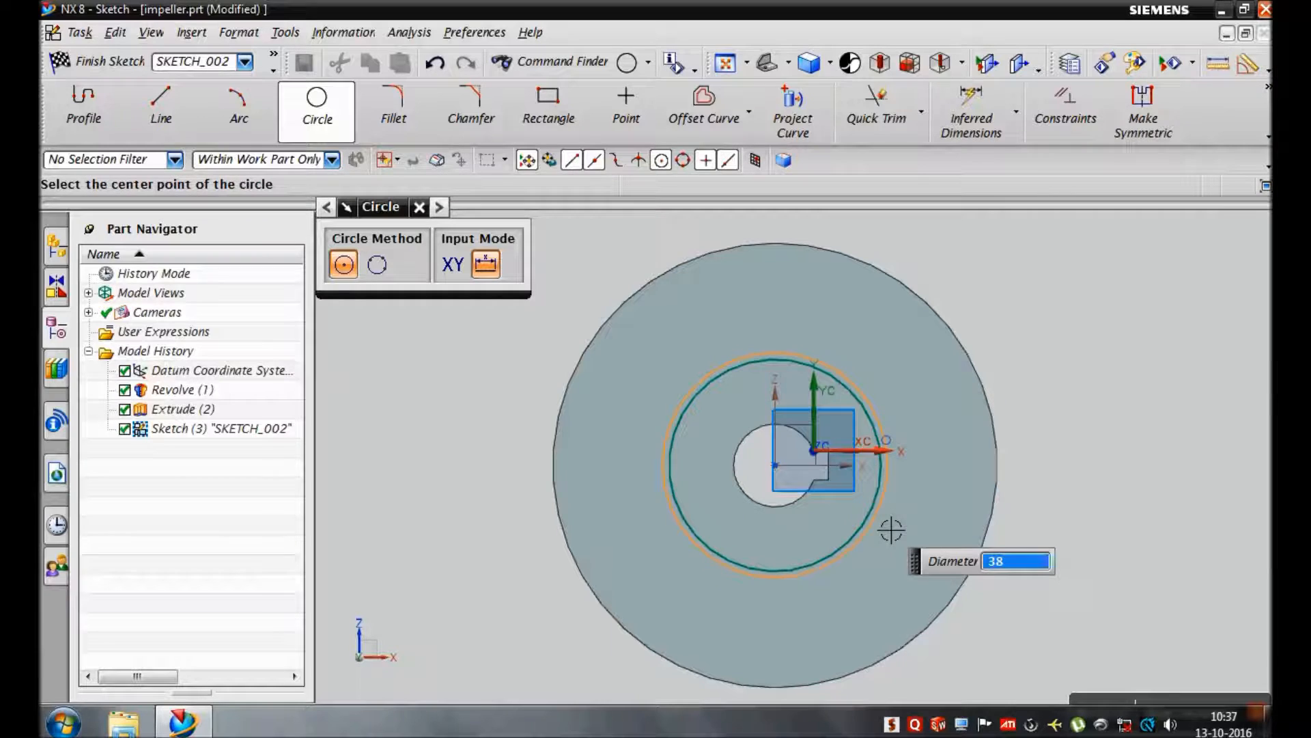
# - Draw the 38 mm circle and a straight reference line, removing an unwanted curve
pyautogui.click(239, 102)
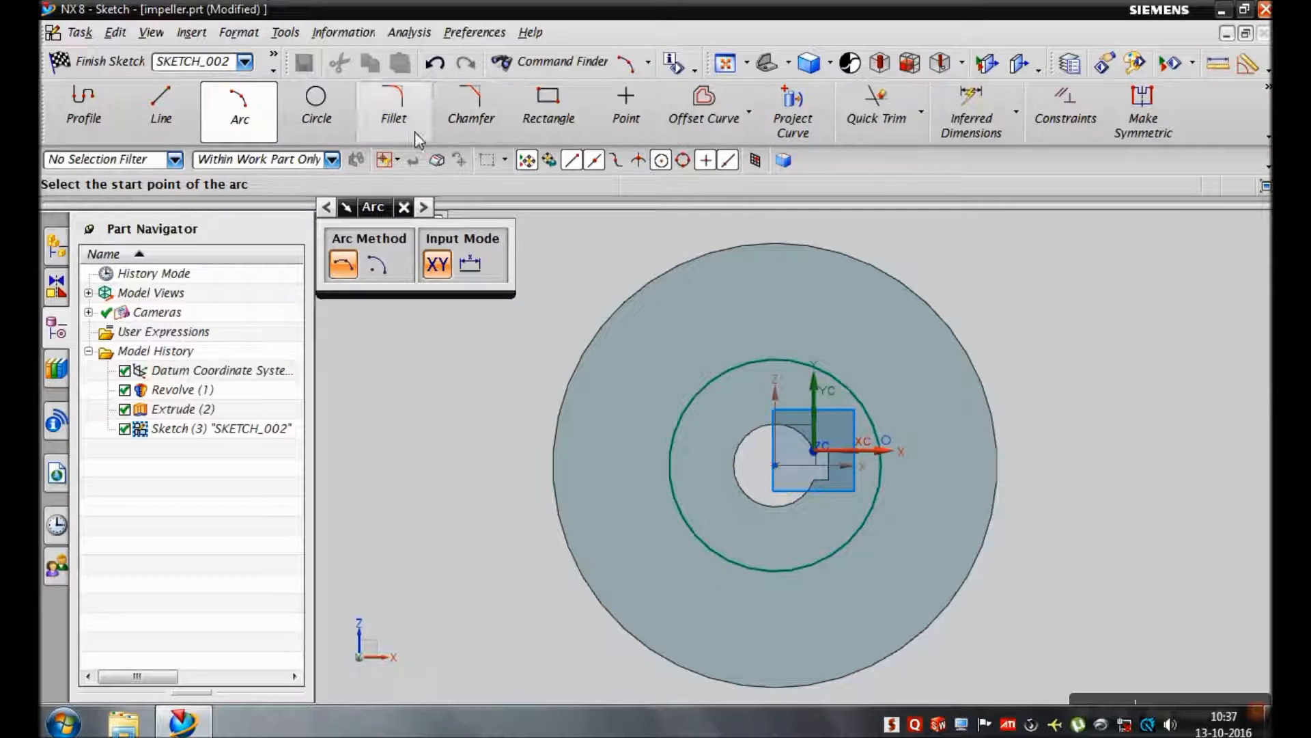
pyautogui.click(161, 102)
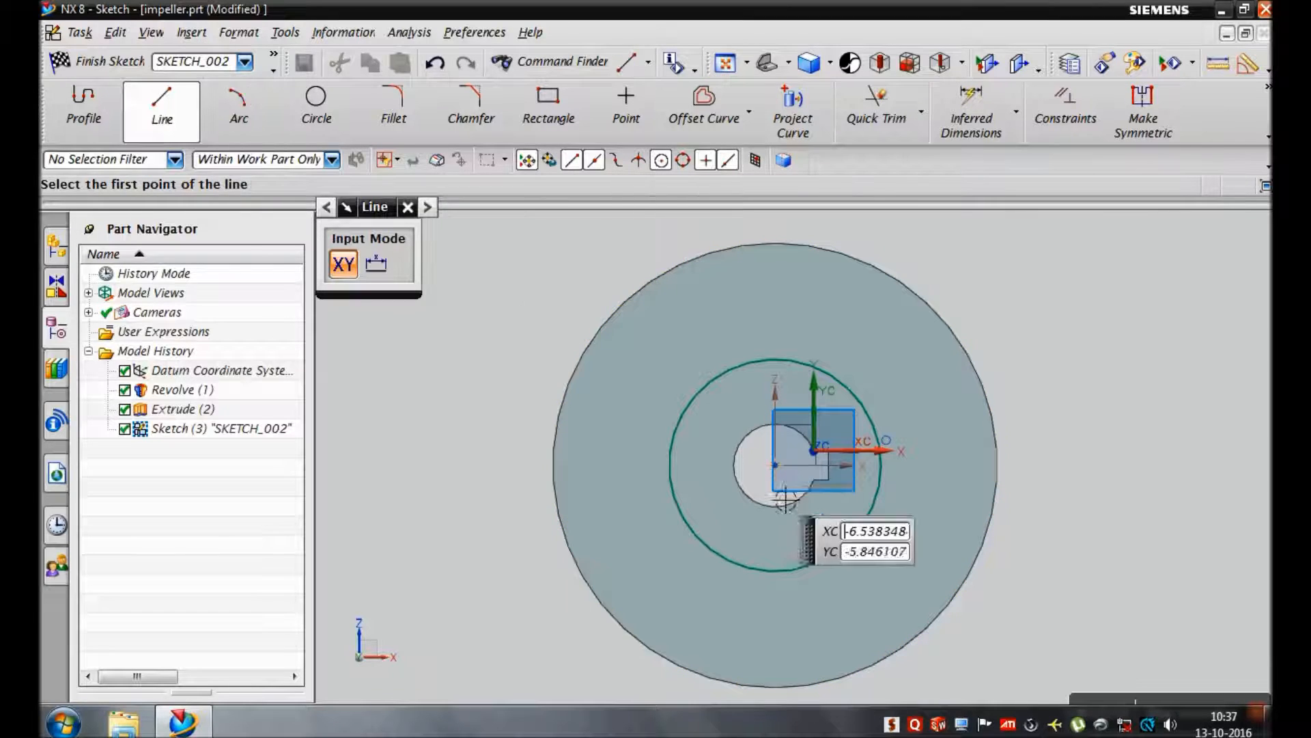
pyautogui.click(810, 452)
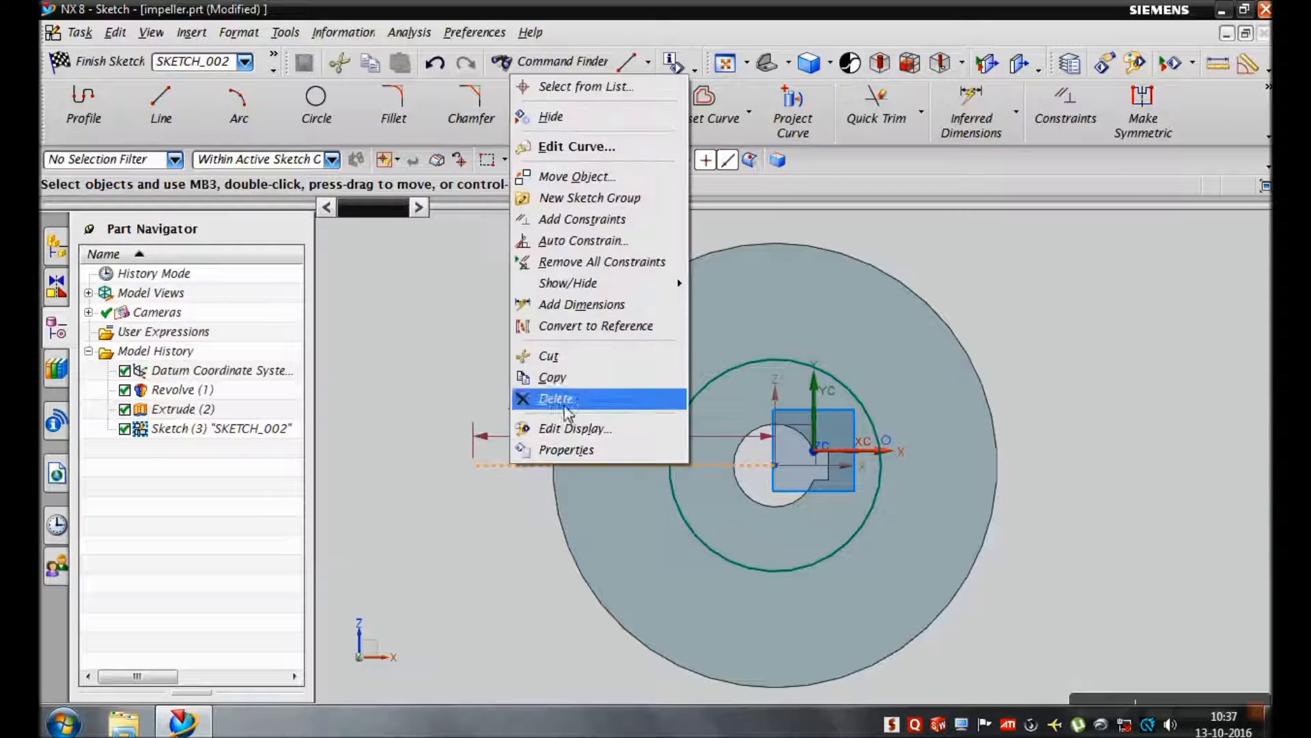
pyautogui.click(559, 399)
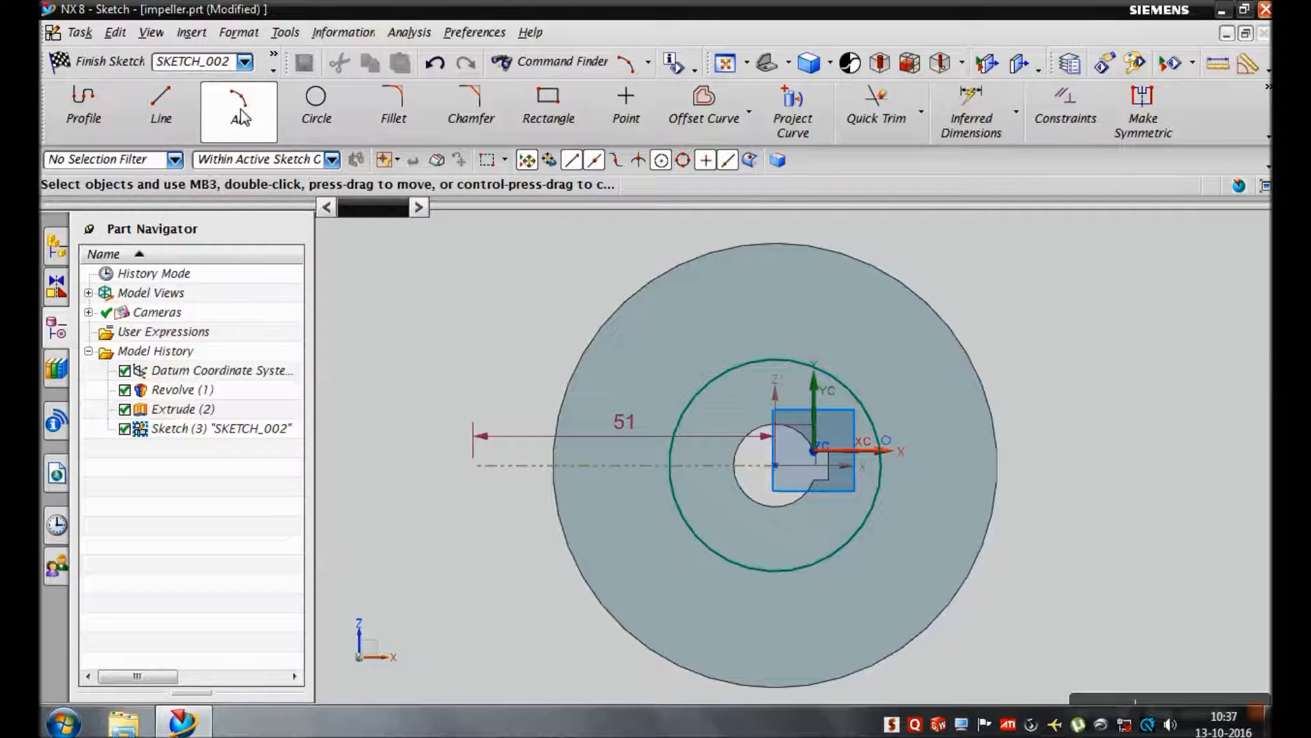
# - Draw the R28 arc running from the rim inward
pyautogui.click(238, 102)
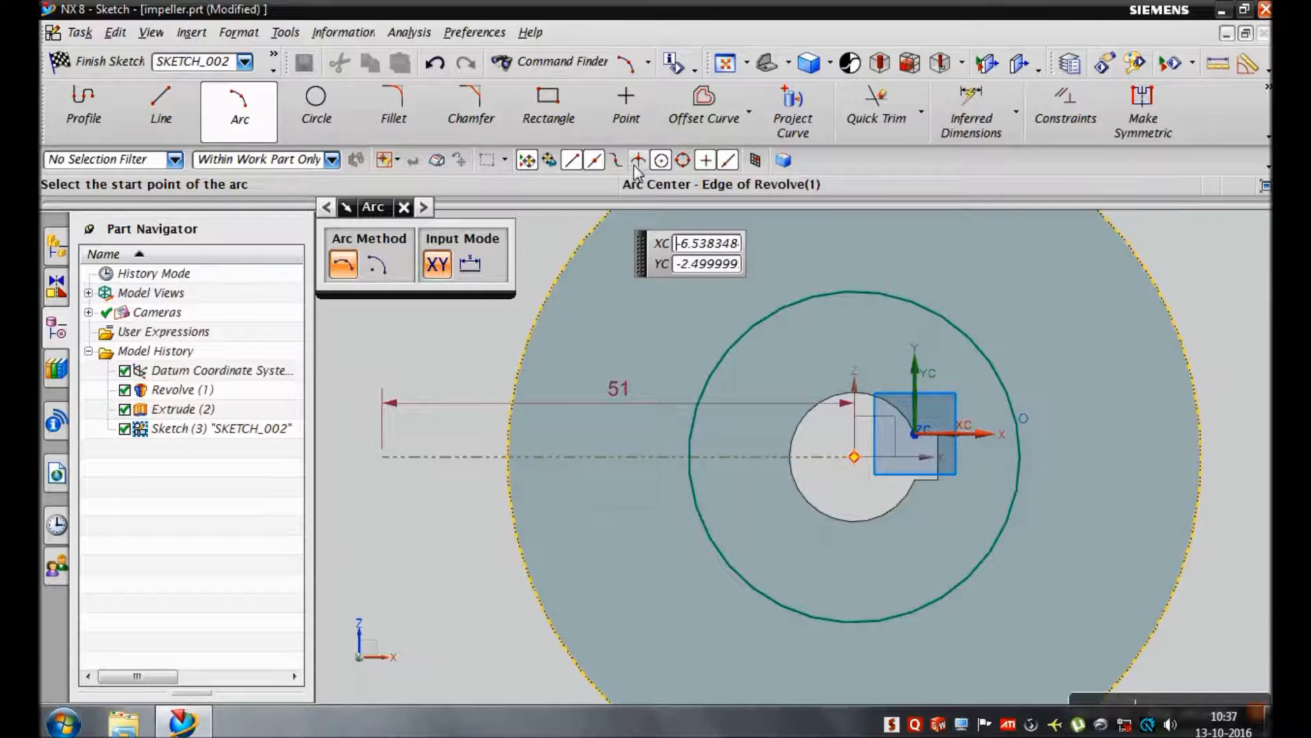
pyautogui.moveTo(708, 468)
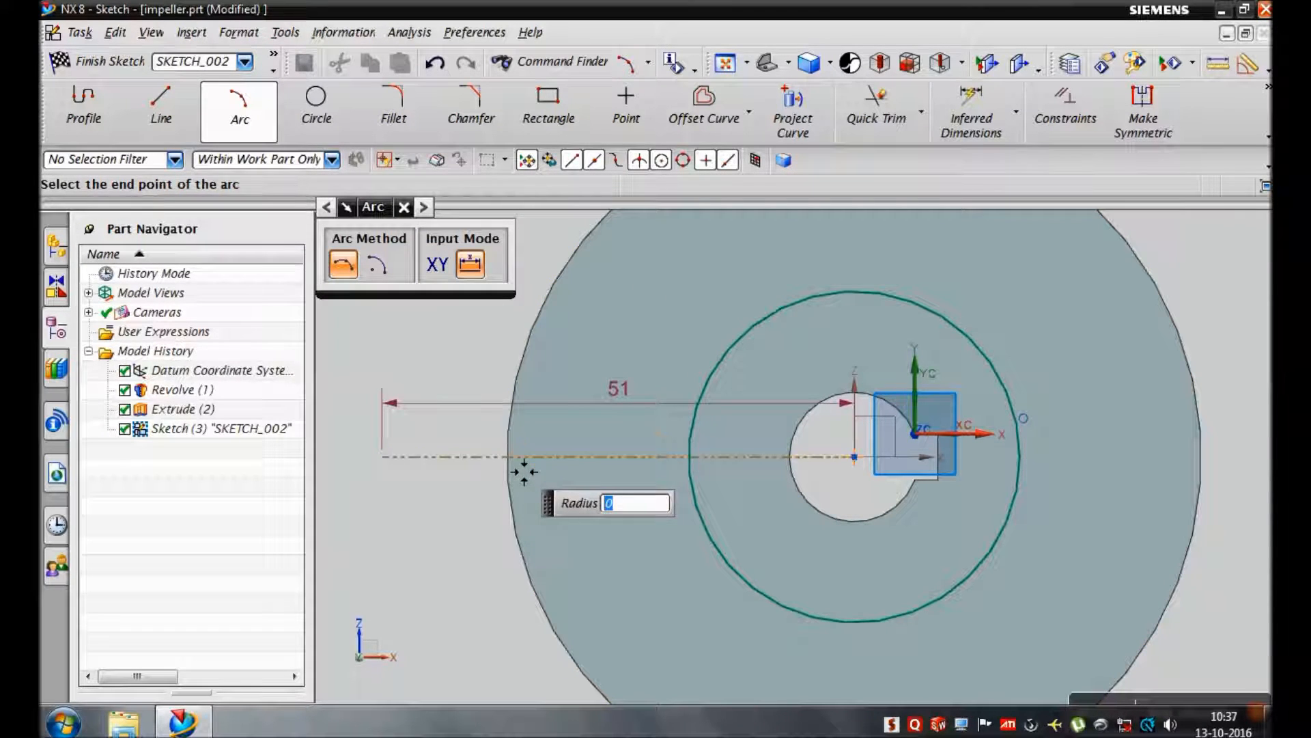
pyautogui.write('28')
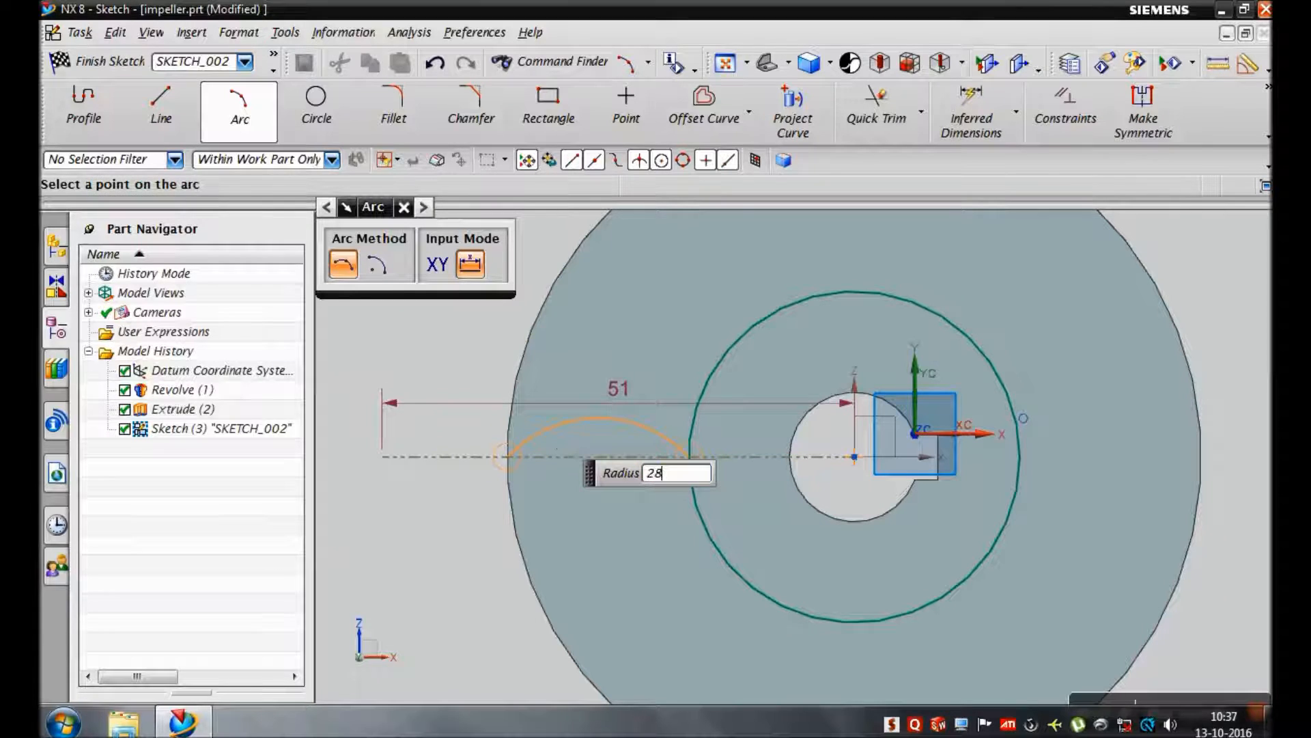
pyautogui.moveTo(593, 460)
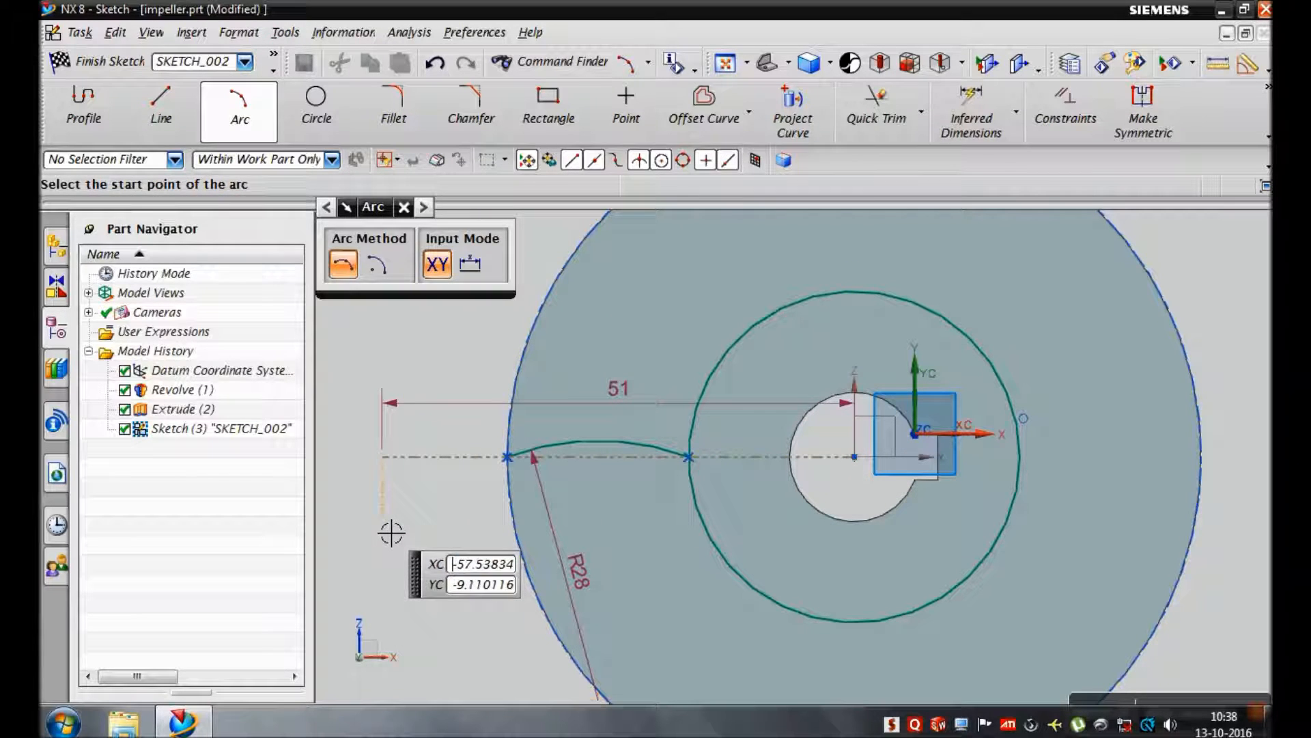
pyautogui.click(703, 100)
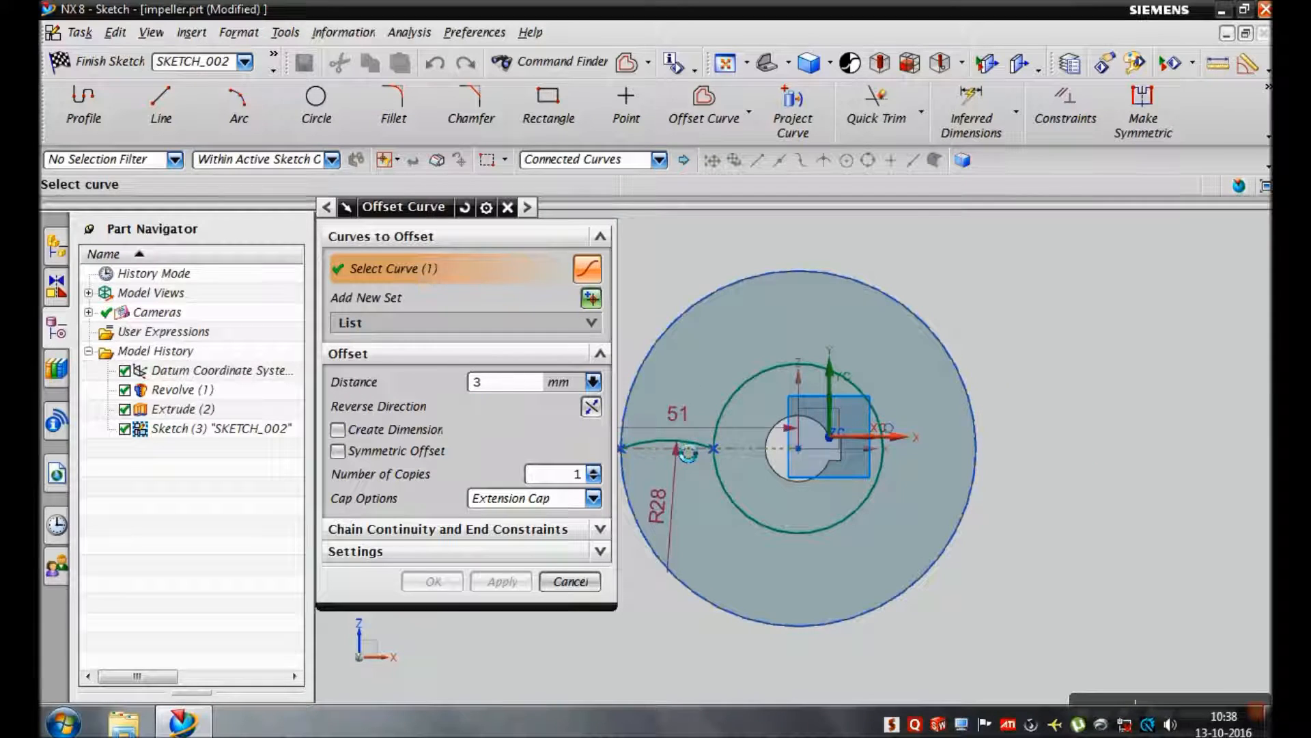
# - Offset the R28 arc by 3 mm and trim the excess curve ends
pyautogui.click(570, 581)
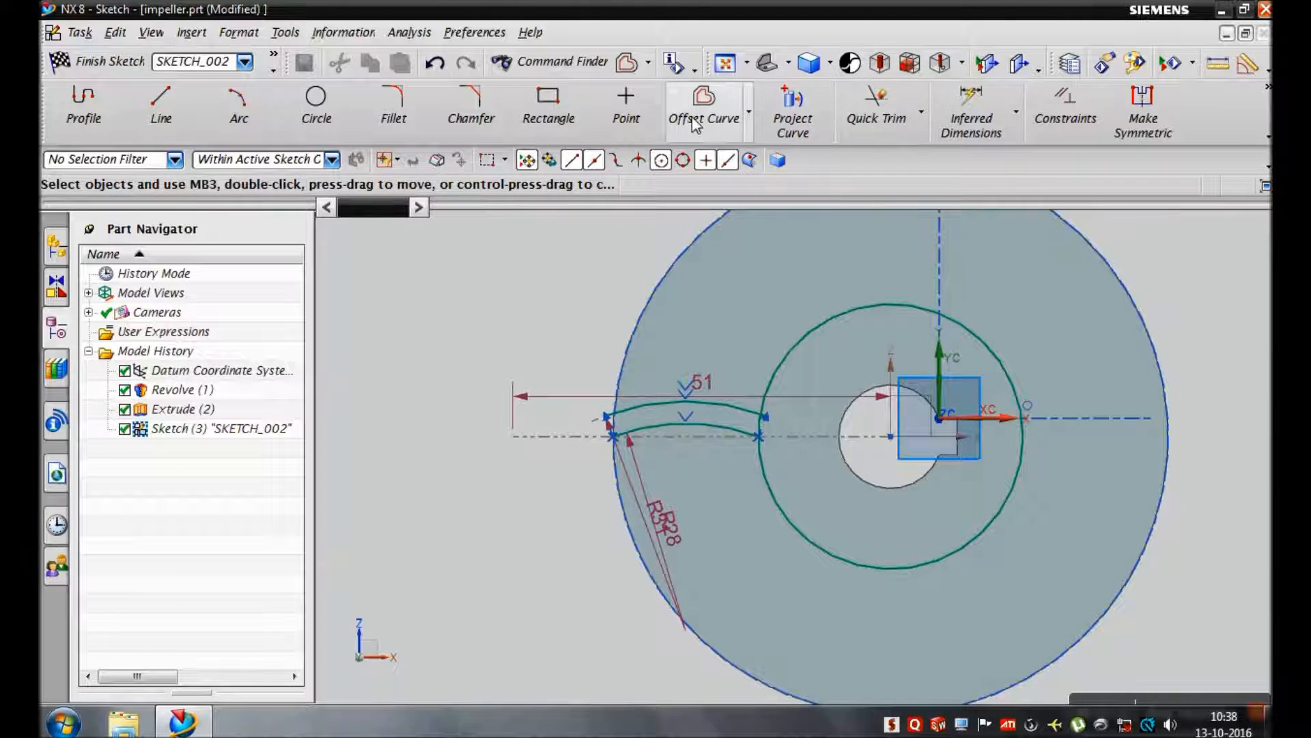
pyautogui.click(793, 95)
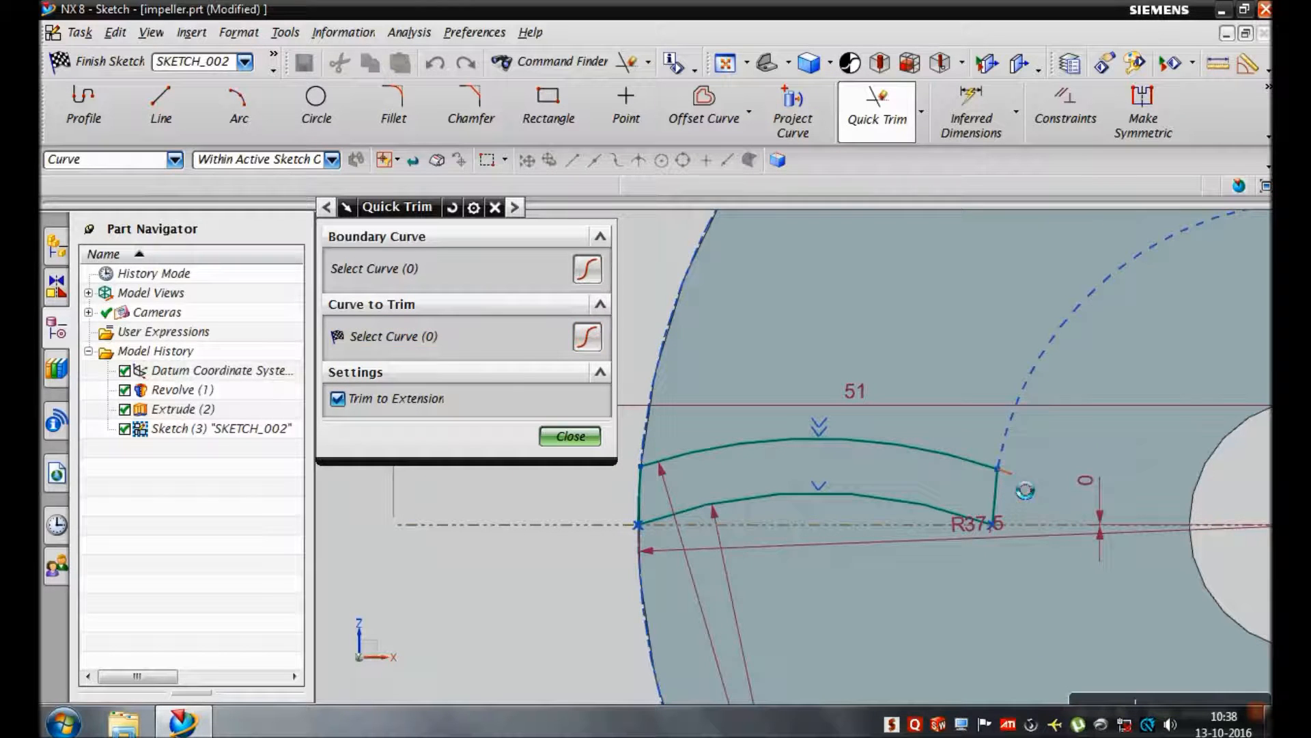
pyautogui.click(570, 437)
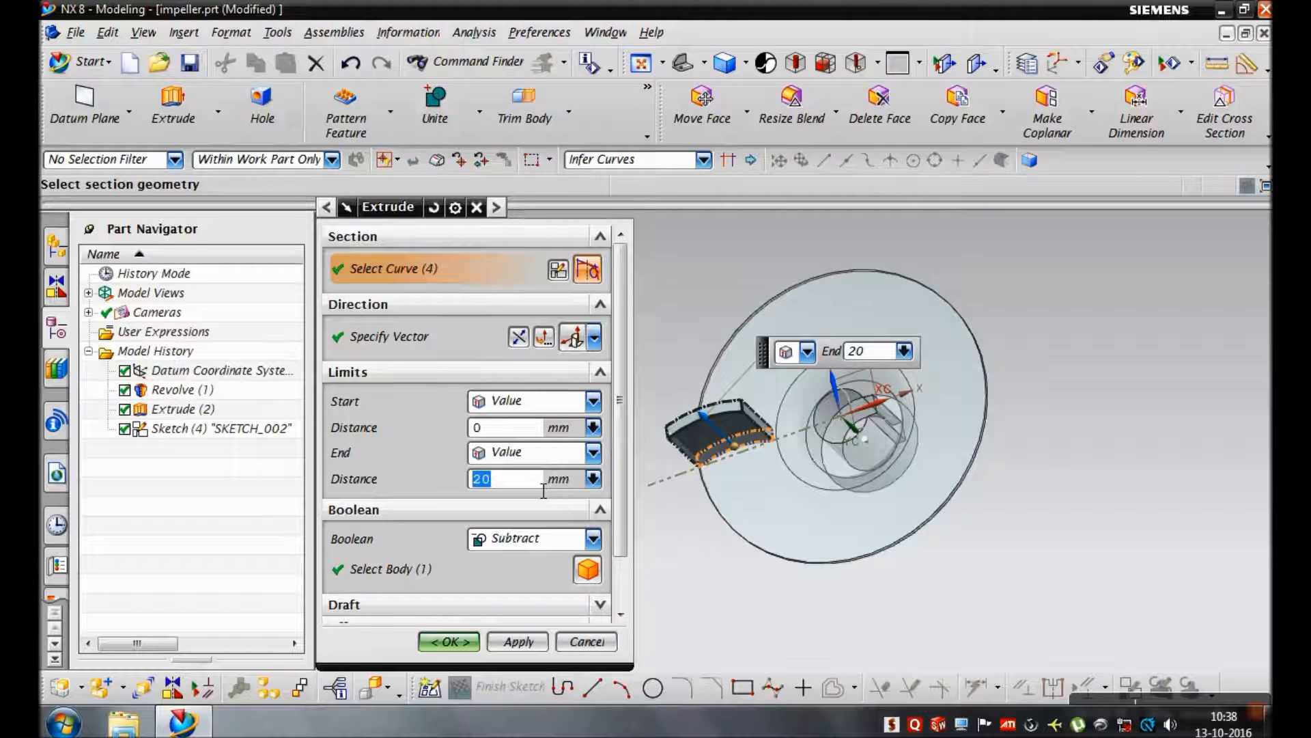
# - Extrude the closed wing outline to a depth of 14 mm
pyautogui.write('14')
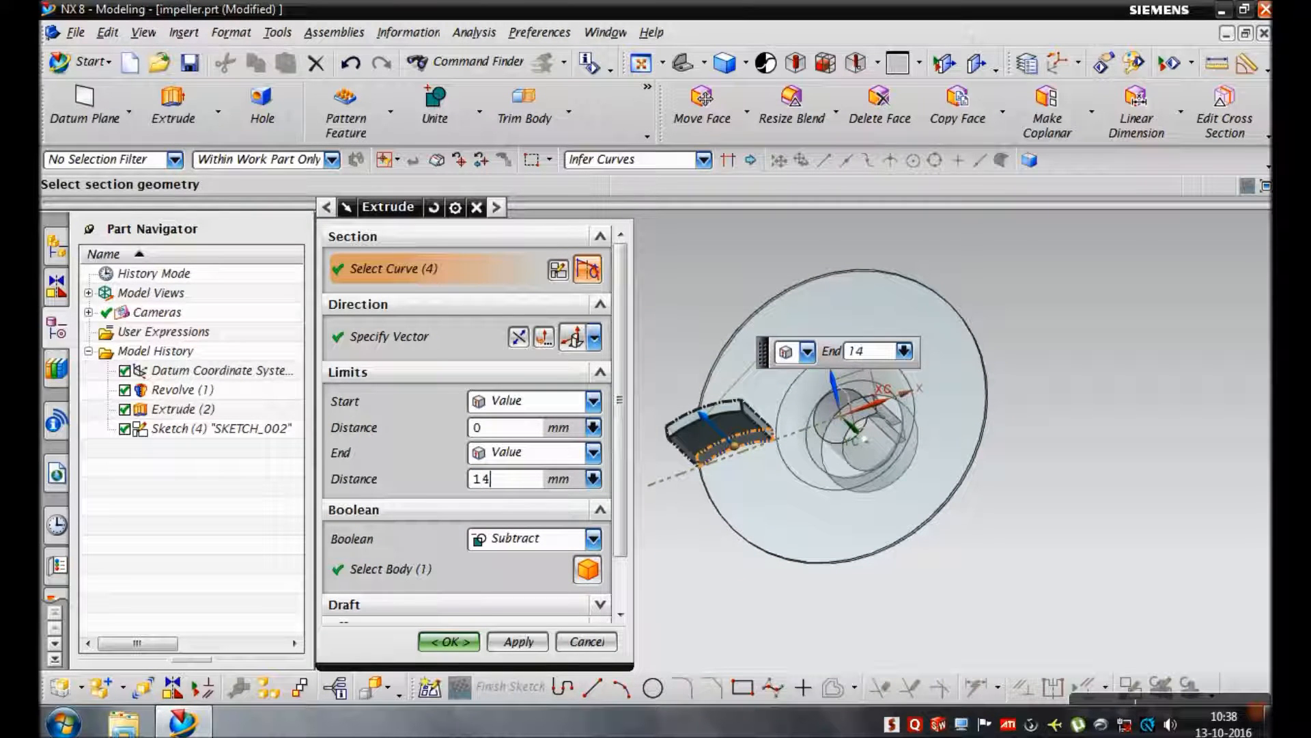
pyautogui.click(593, 538)
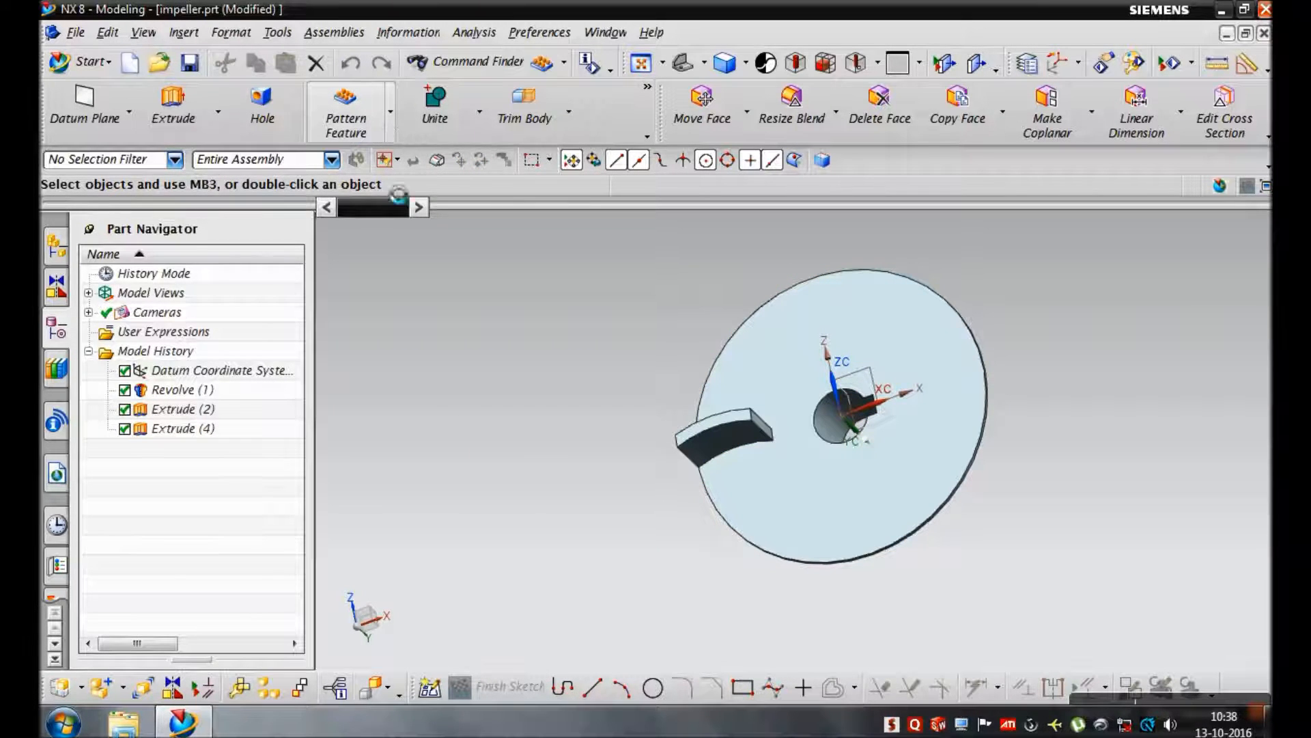
pyautogui.click(346, 103)
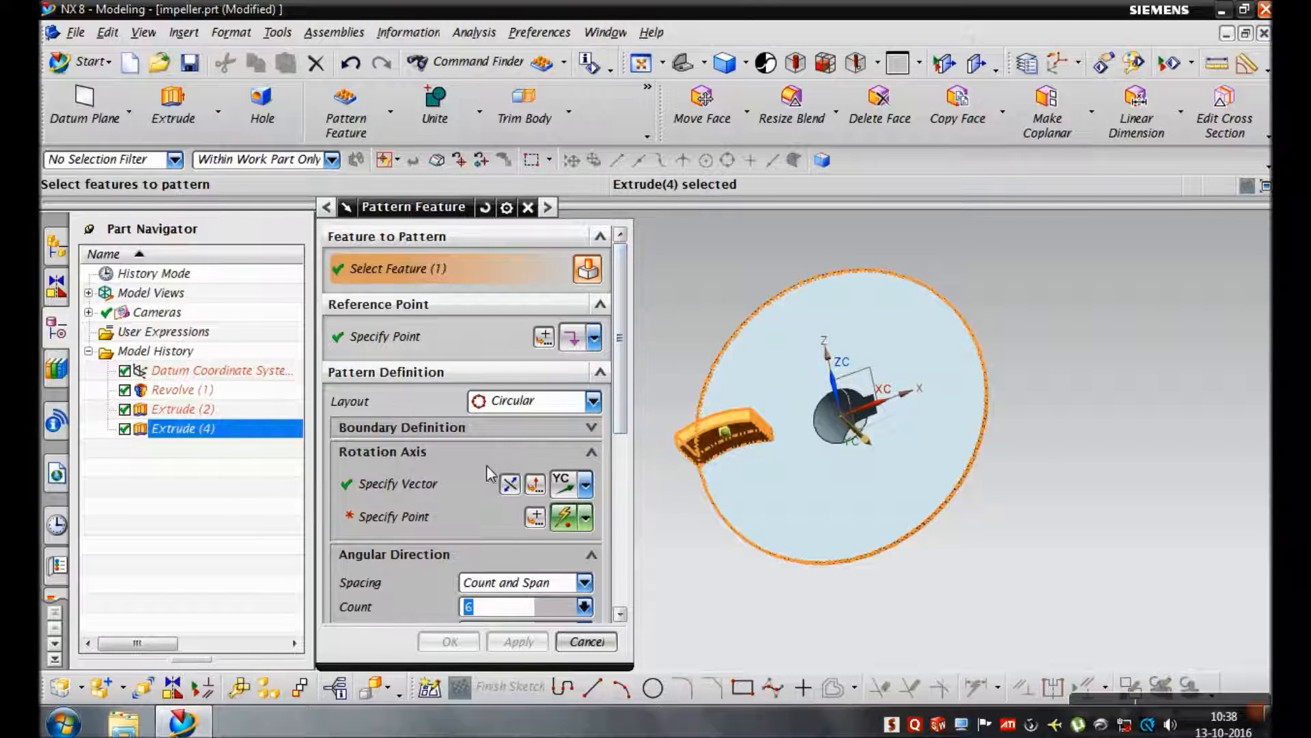
pyautogui.moveTo(588, 491)
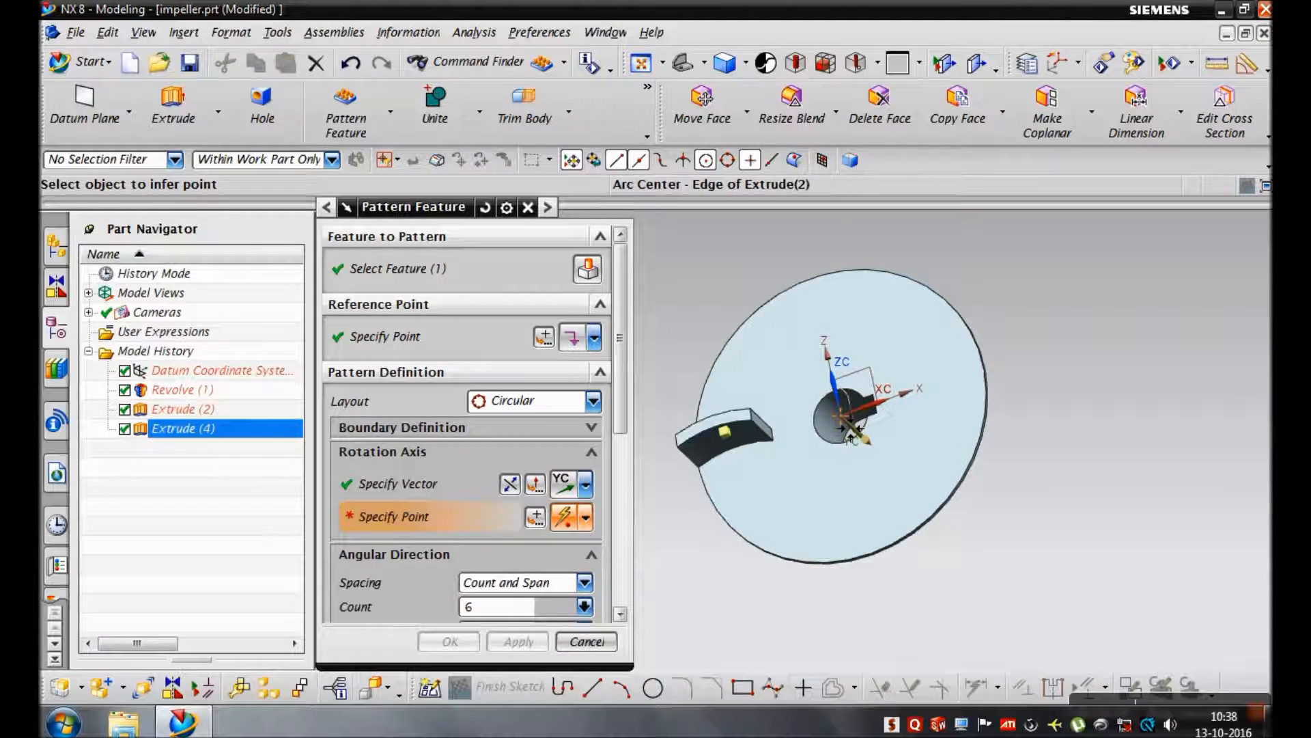
# - Pattern the wing circularly, 6 copies about the disc centre, then orbit to inspect
pyautogui.click(449, 642)
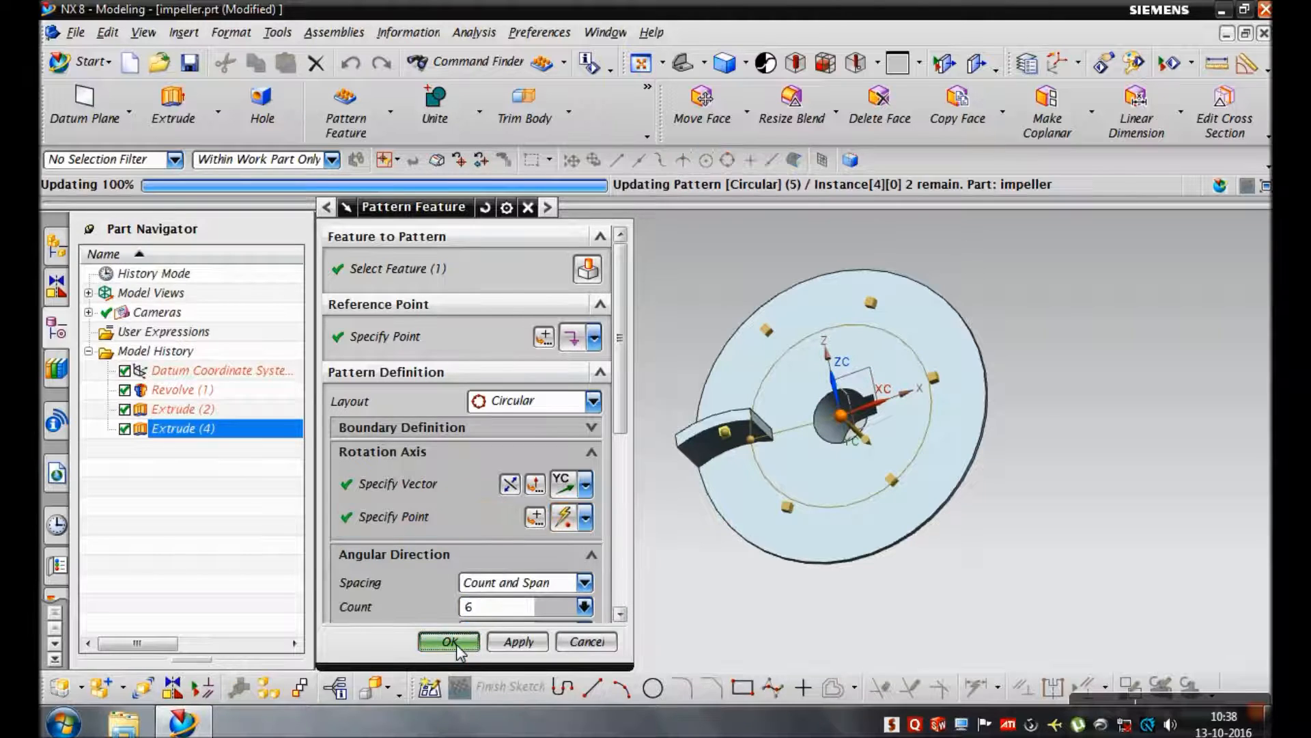
pyautogui.click(449, 641)
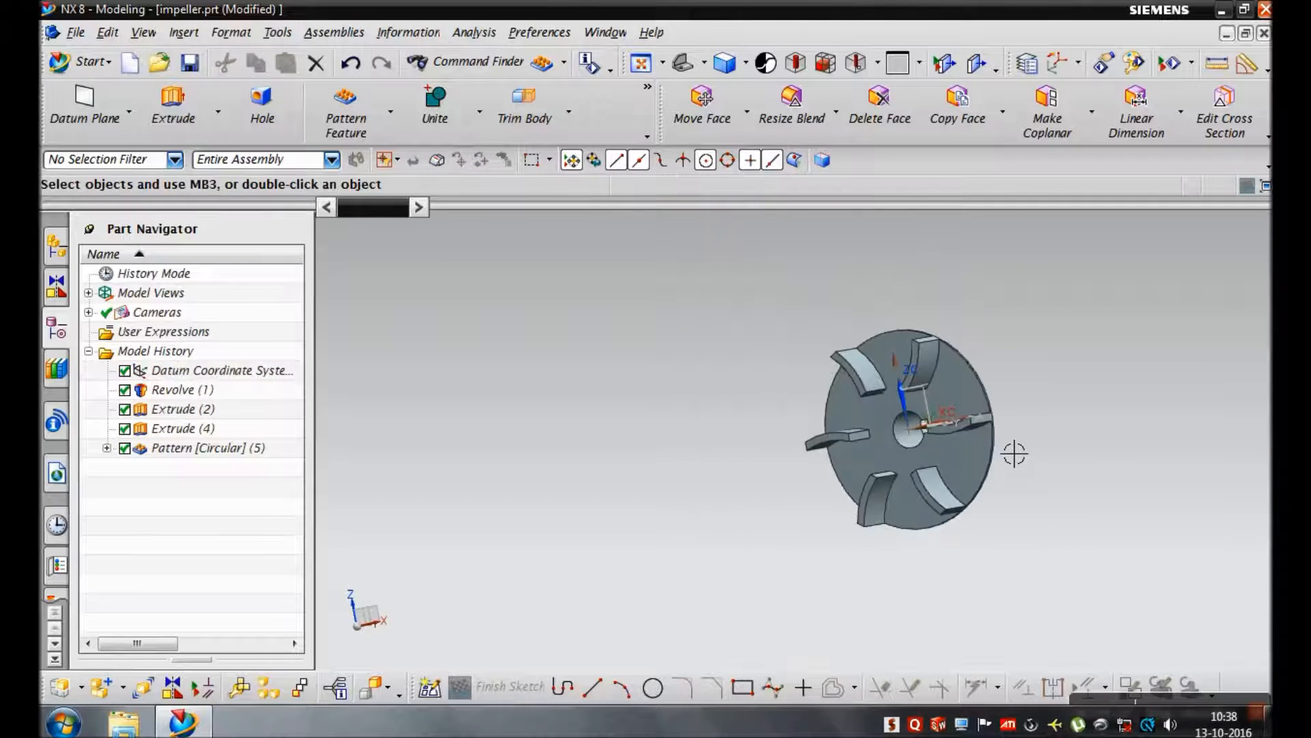
pyautogui.moveTo(1012, 454); pyautogui.dragTo(1071, 470)
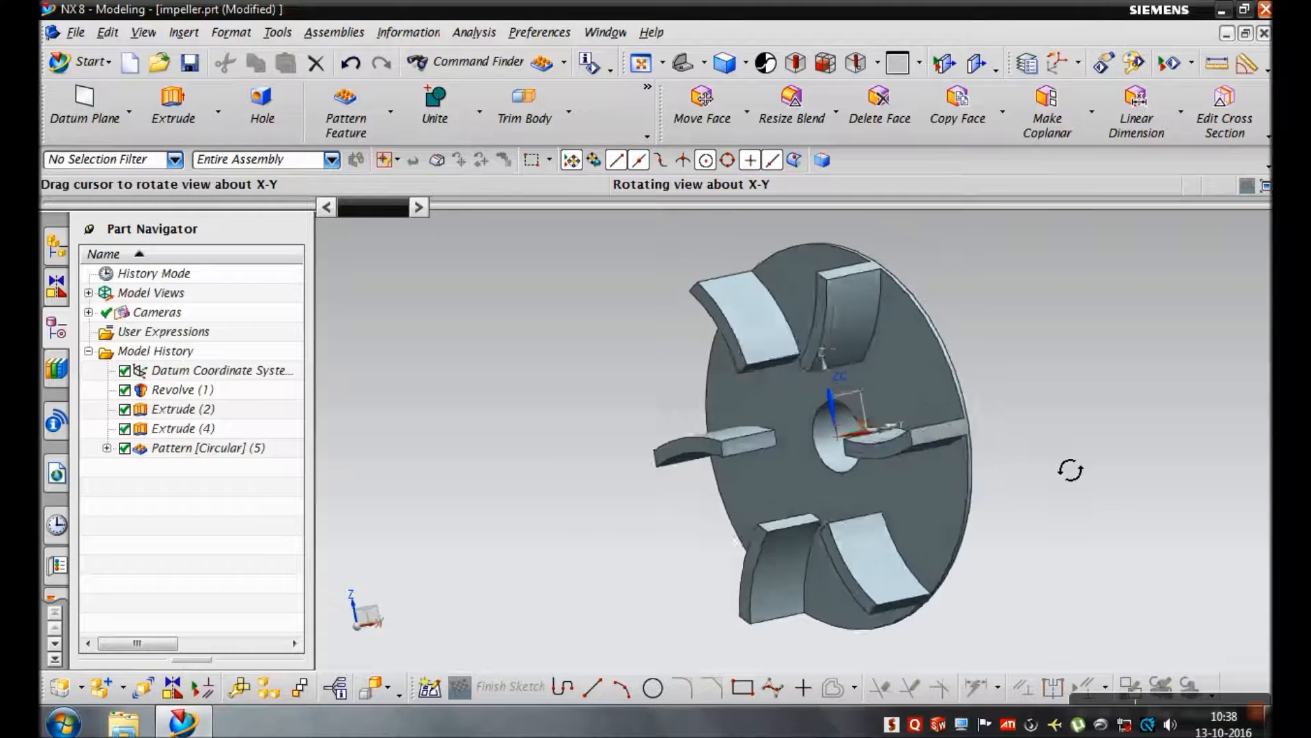